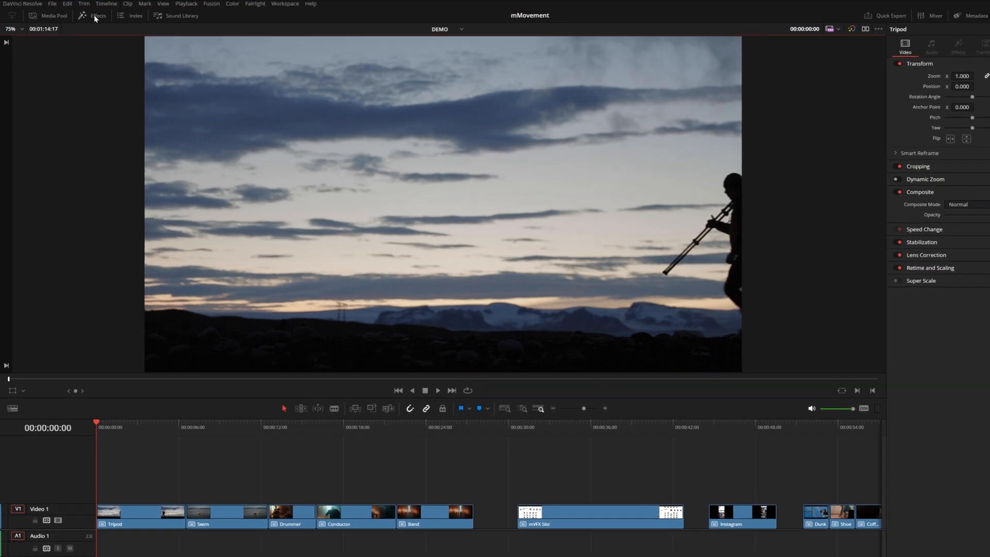
Step: Show the MotionVFX mMovements presets in the Effects library
left_click(98, 16)
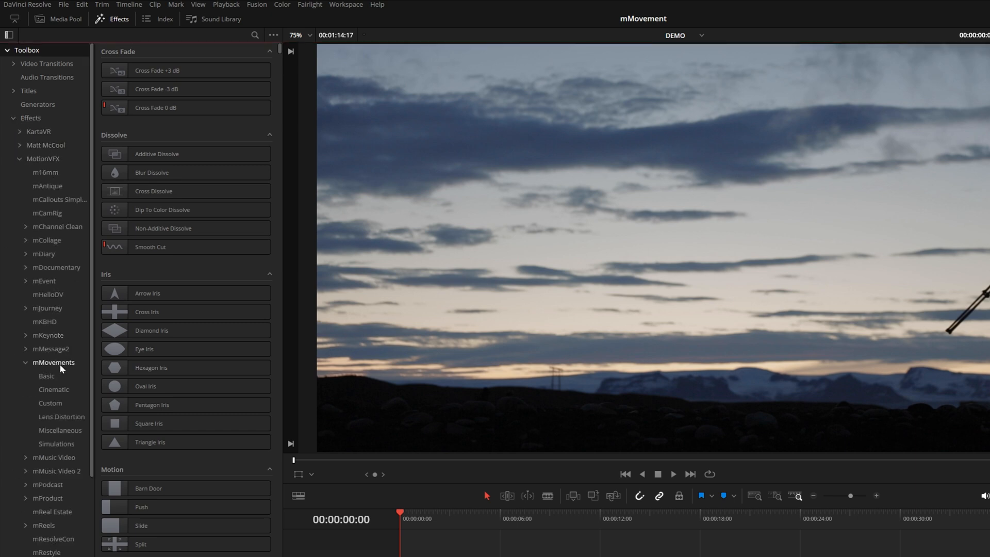
left_click(53, 362)
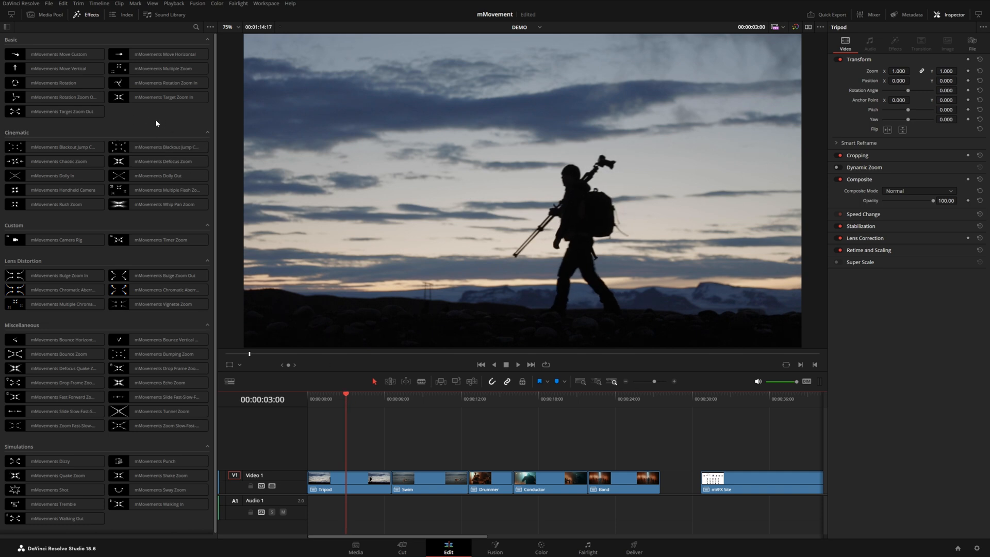
Step: Apply Move Horizontal to Tripod with position 0.6 to 0.4 and offset 0.616
left_click(154, 54)
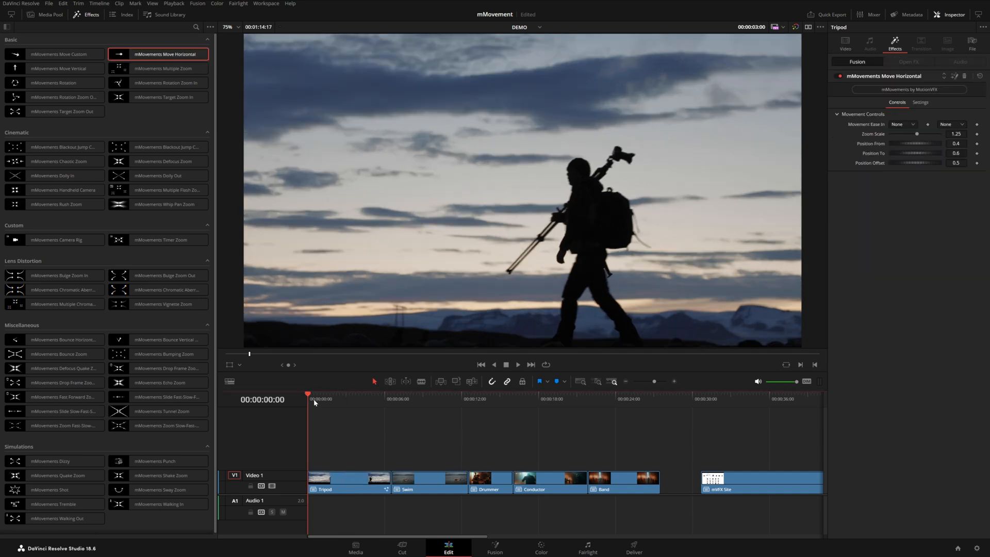
left_click(517, 365)
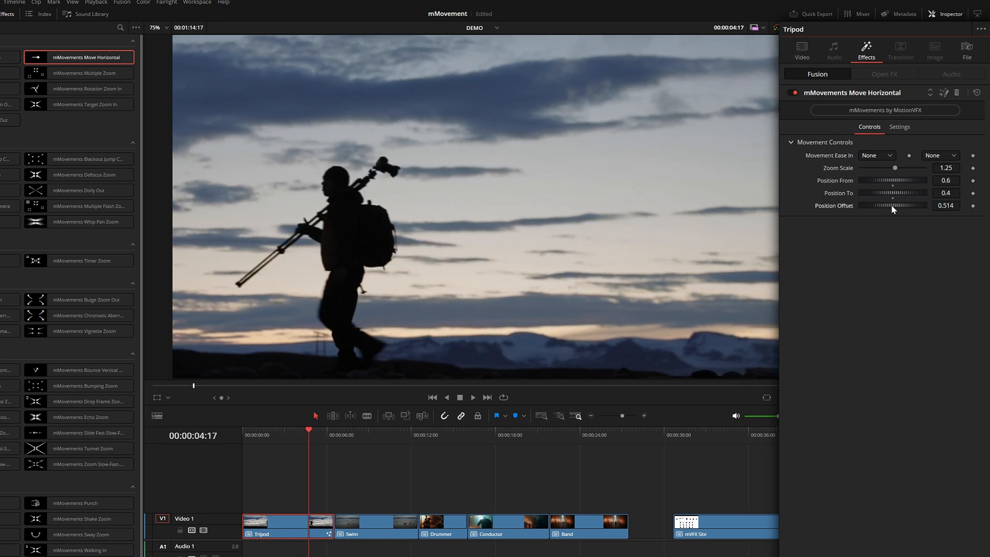
left_click_drag(891, 205, 895, 205)
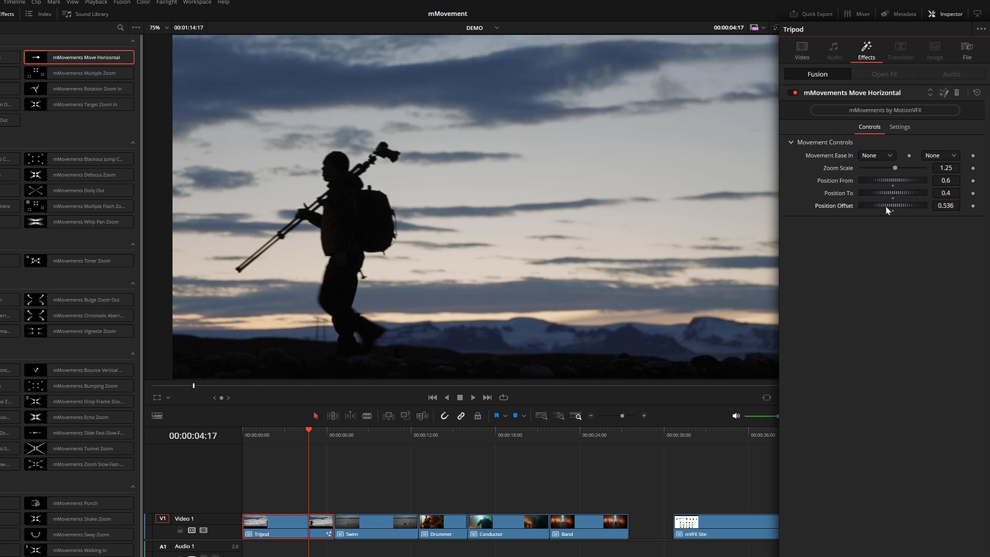
left_click_drag(894, 167, 896, 167)
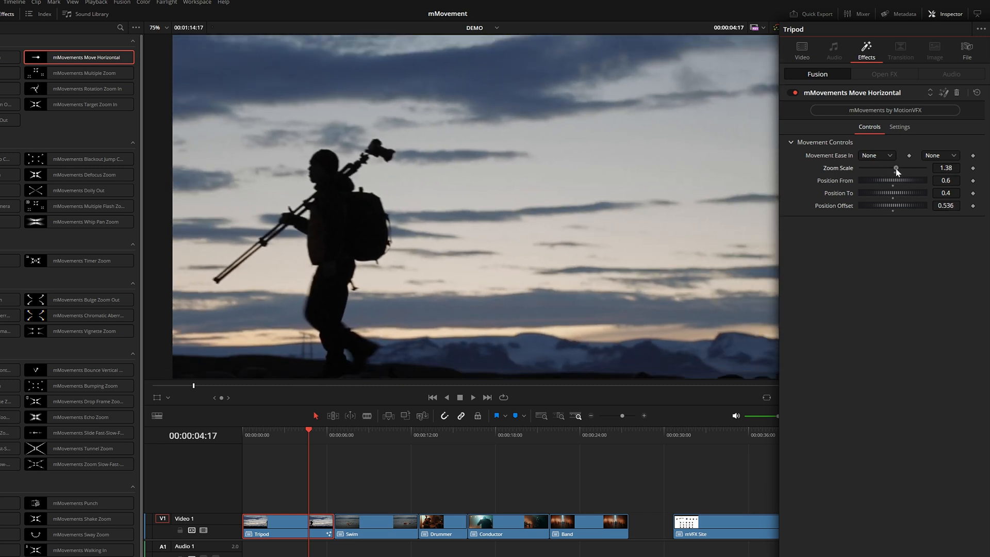
left_click_drag(897, 168, 893, 168)
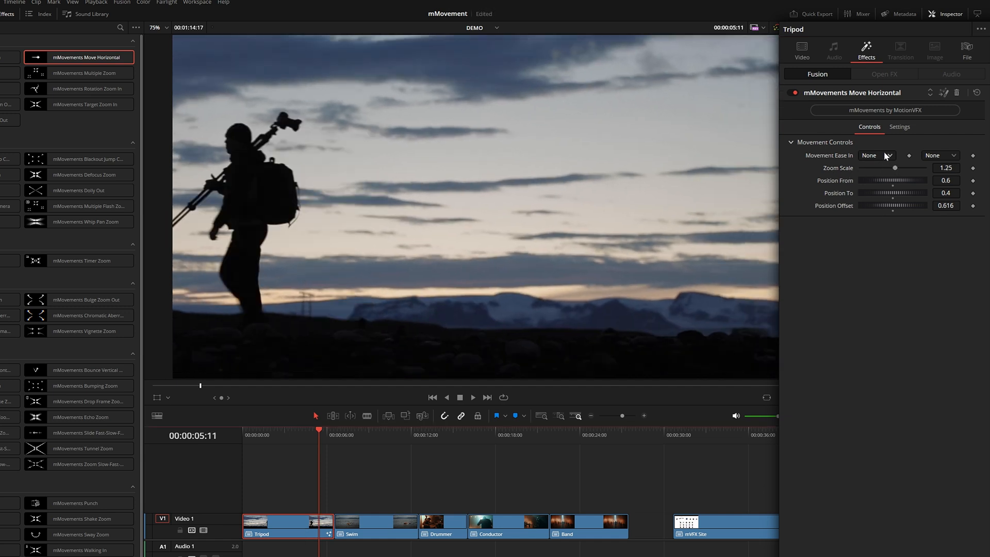
Step: Ease the Tripod clip's horizontal move in with Sine and out with Bounce, then preview
left_click(887, 155)
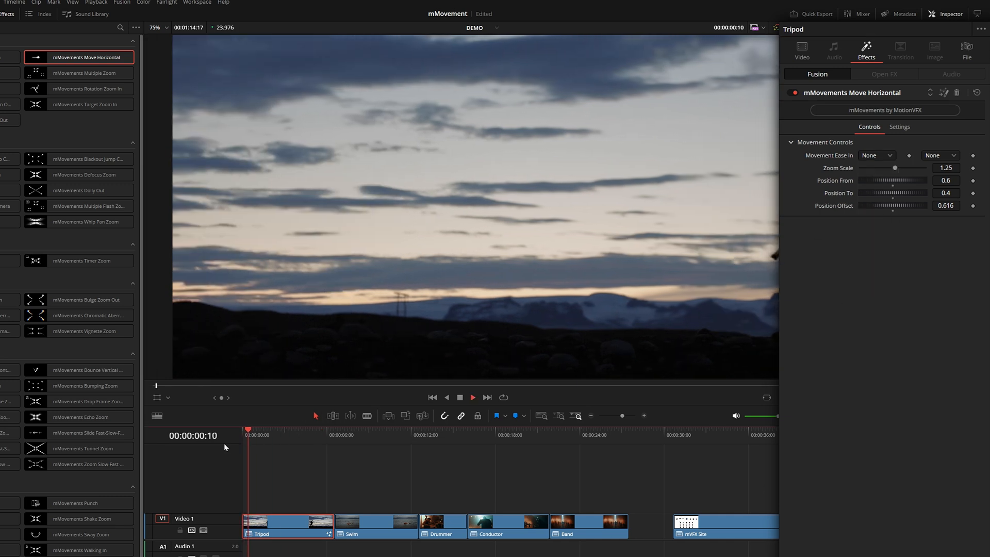
left_click(877, 156)
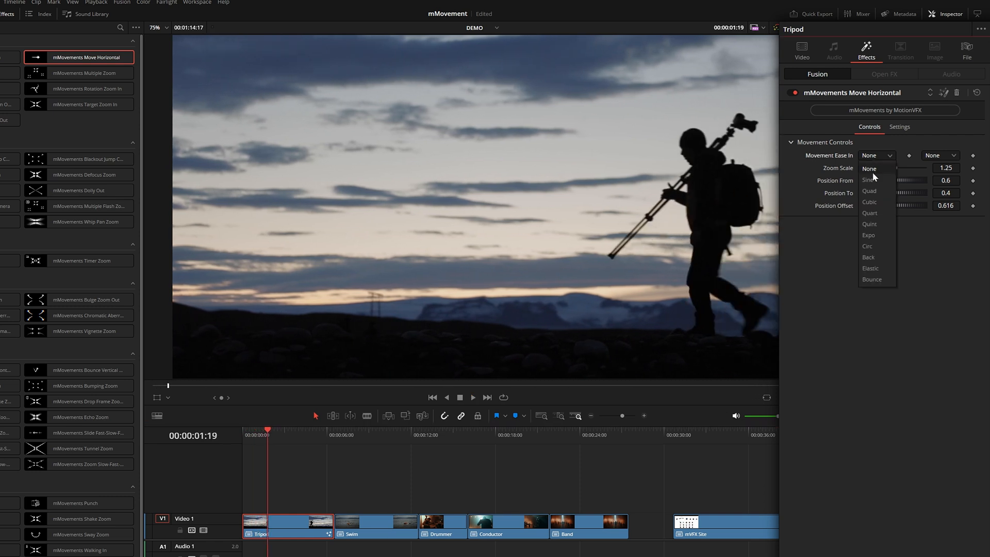
left_click(869, 180)
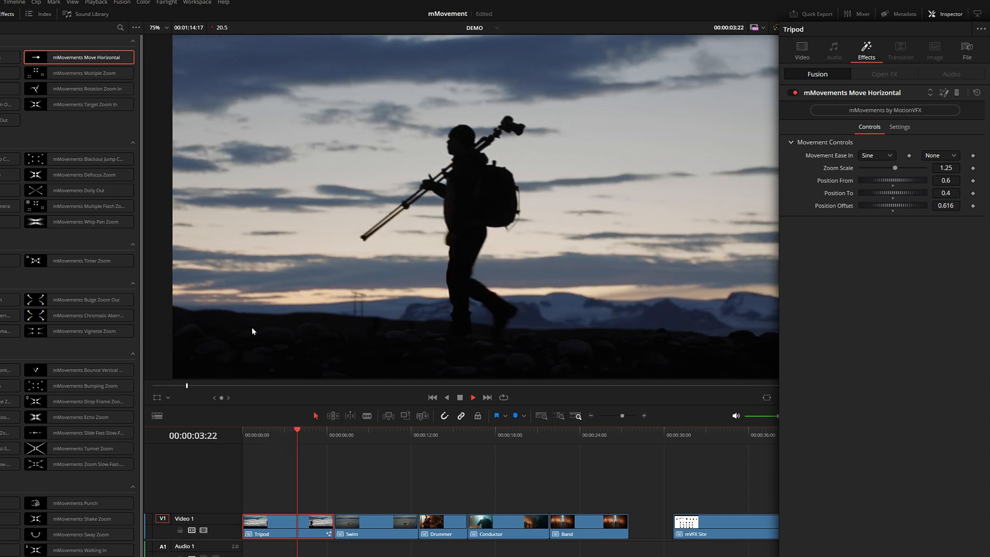
left_click(320, 444)
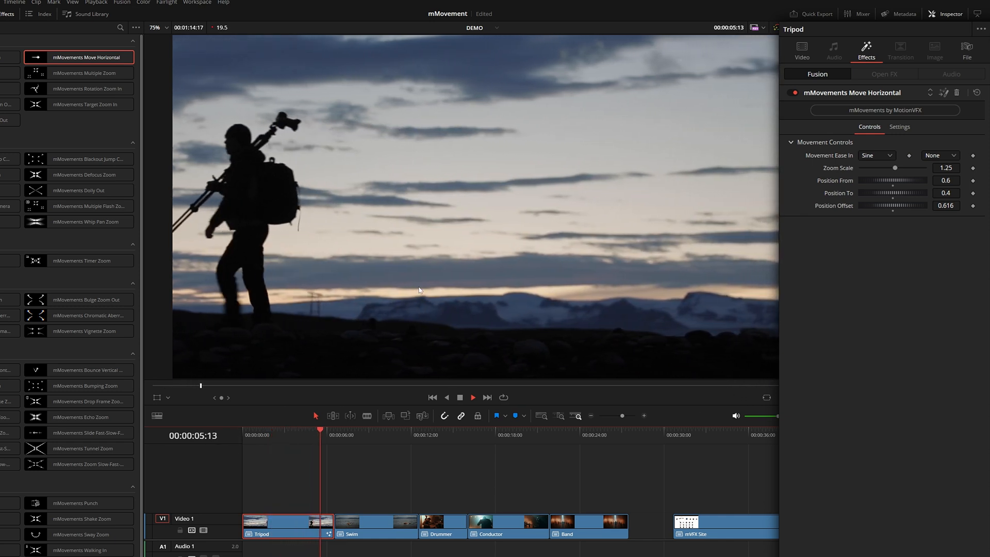
left_click(940, 155)
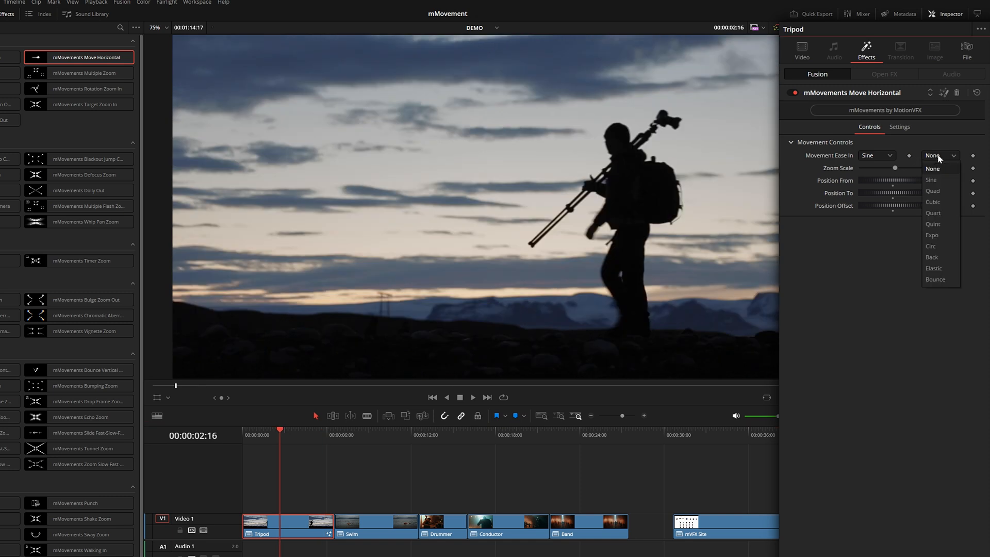
mouse_move(944, 287)
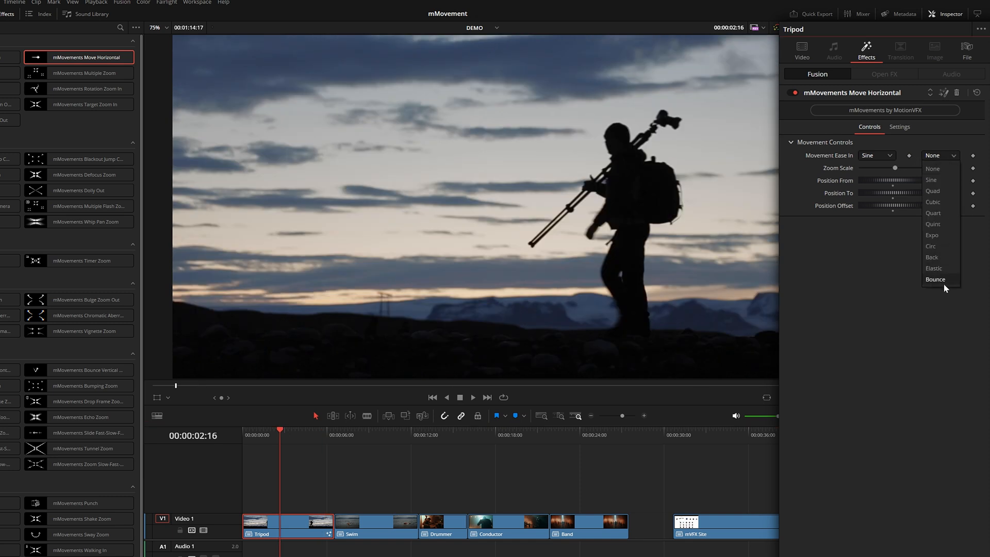
left_click(935, 279)
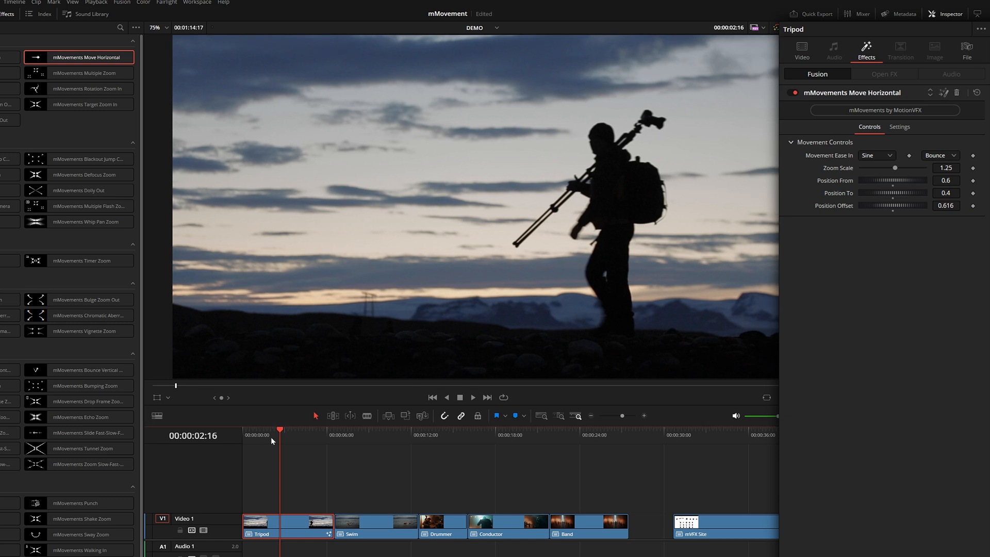
left_click(473, 412)
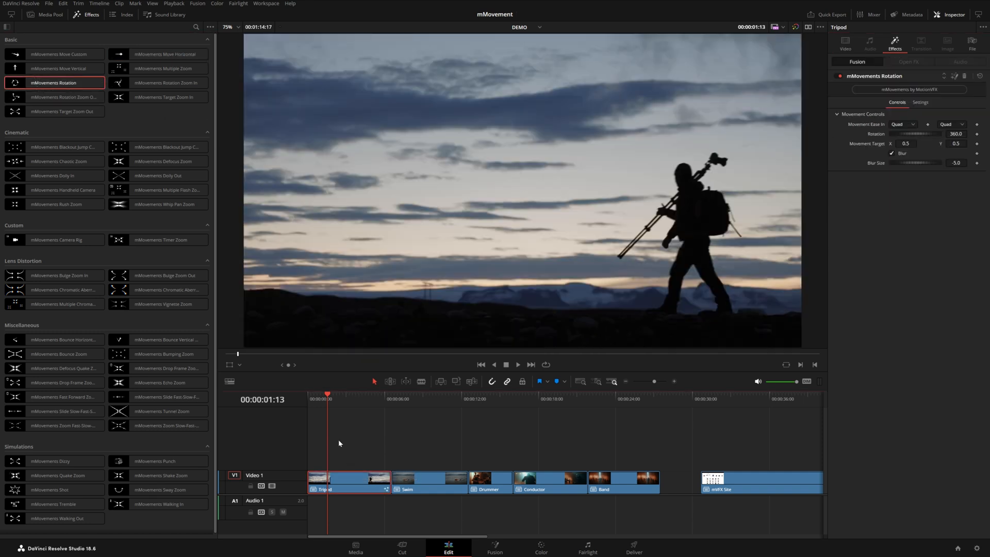
Step: Set the Tripod clip's Rotation to -720 degrees, reduce blur size and turn blur off
left_click(518, 365)
type("1080")
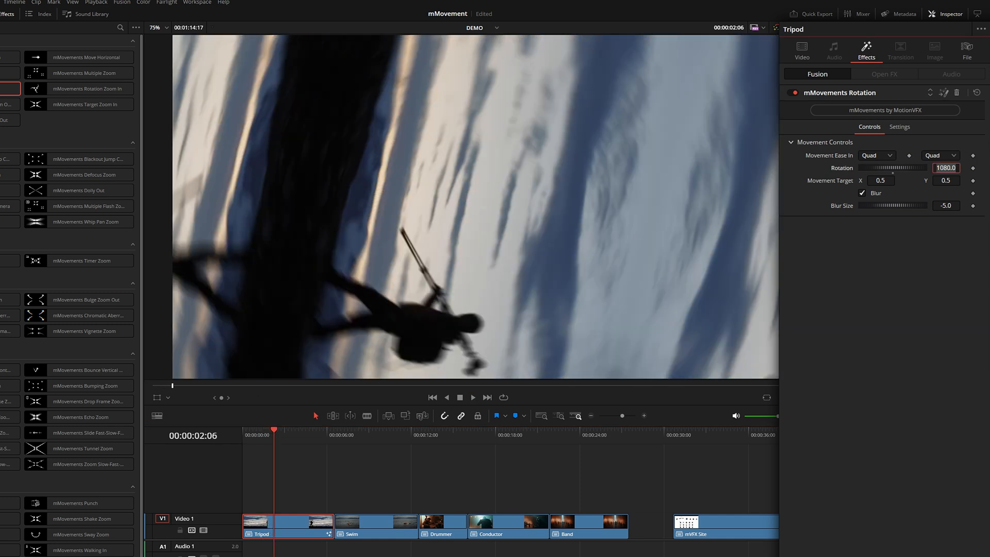
left_click(473, 397)
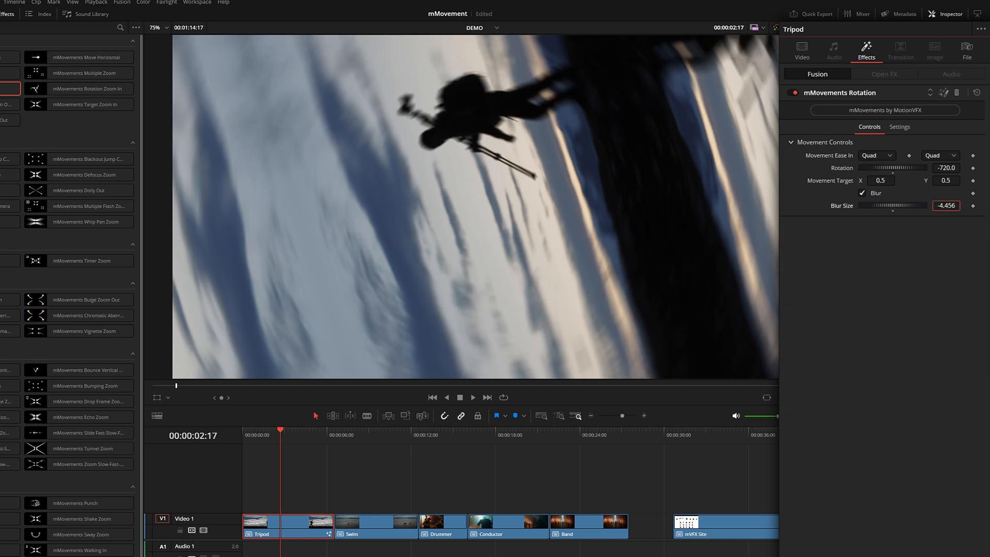
left_click(862, 193)
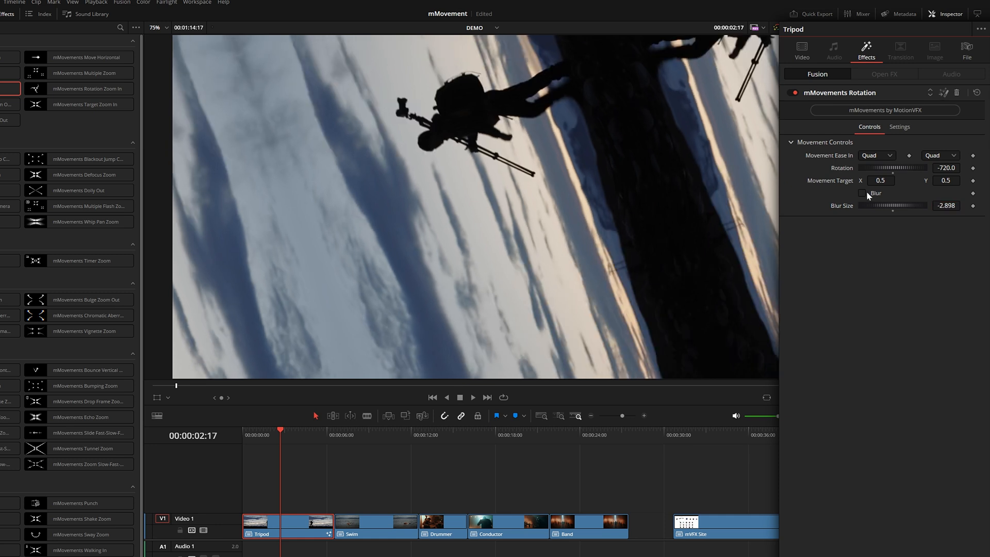
left_click(862, 192)
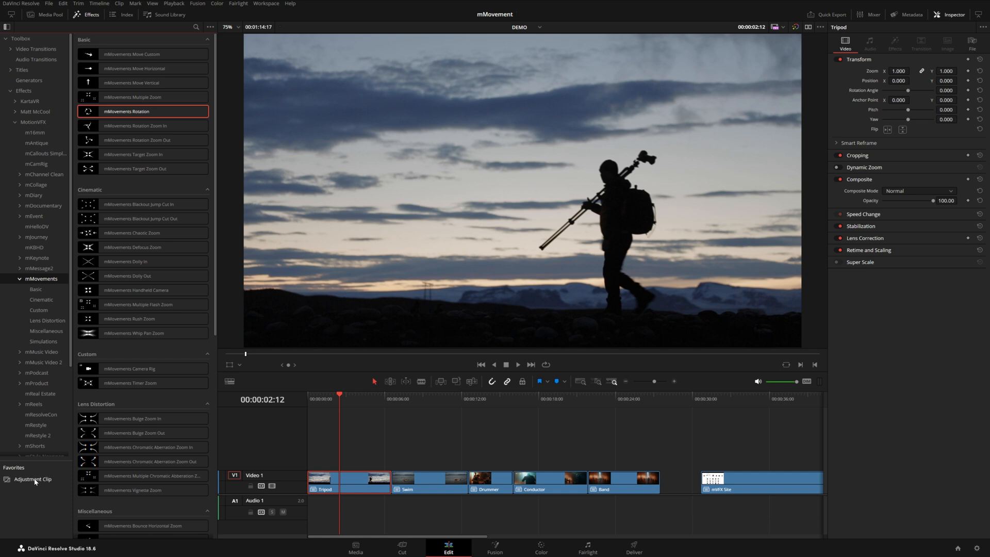
Step: Place an Adjustment Clip on the track above the Tripod clip
left_click(19, 90)
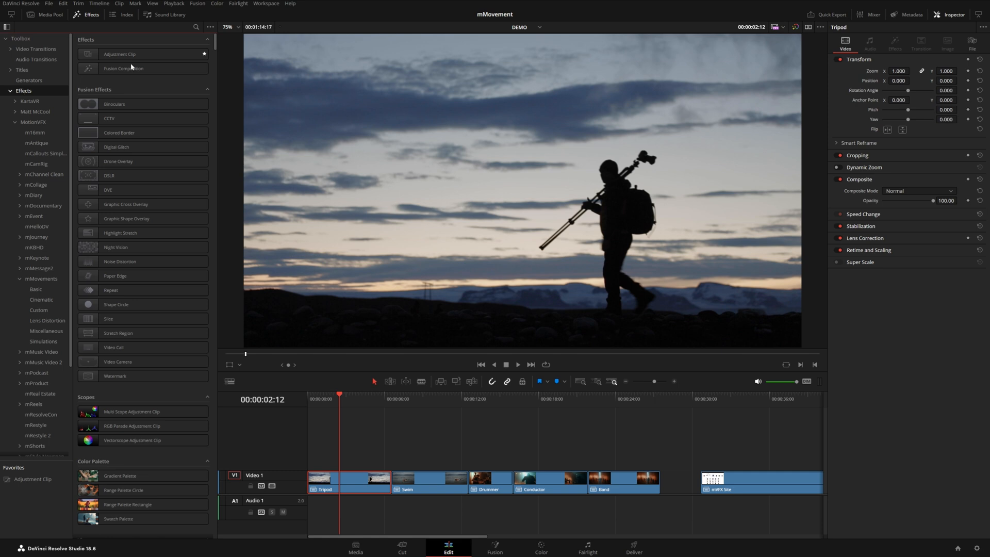
left_click_drag(119, 54, 378, 458)
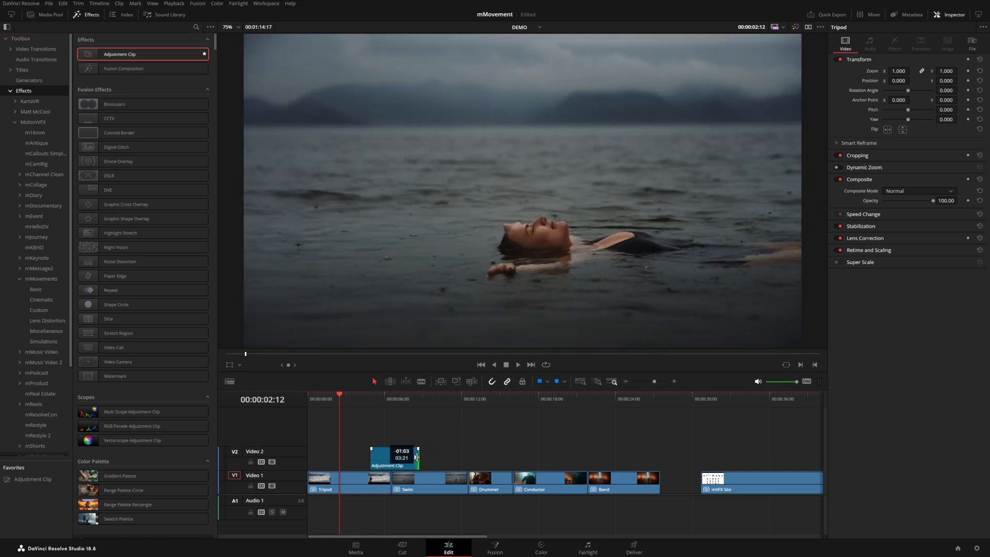
left_click(381, 480)
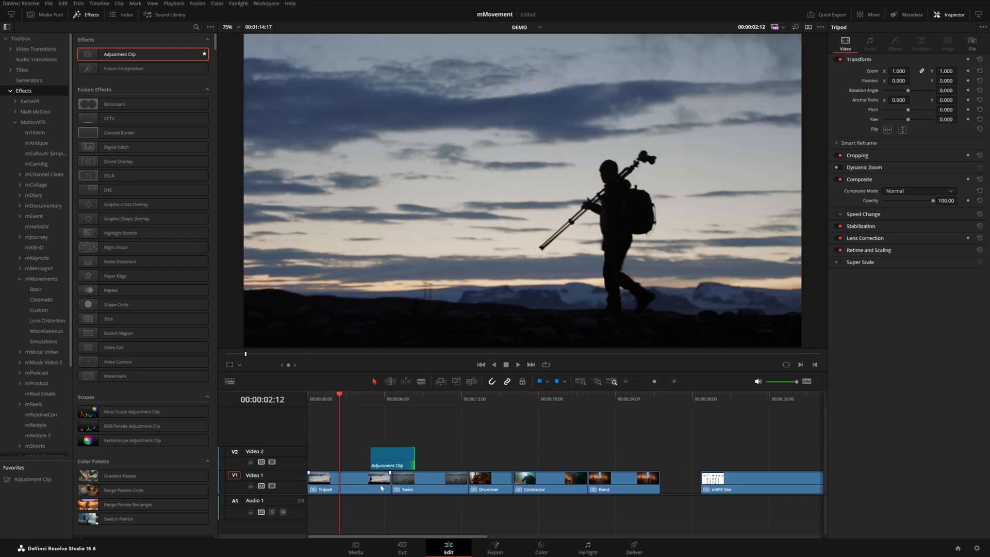
Step: Give the adjustment clip Rotation, move it over the Tripod–Swim cut, trim to three seconds
left_click(40, 279)
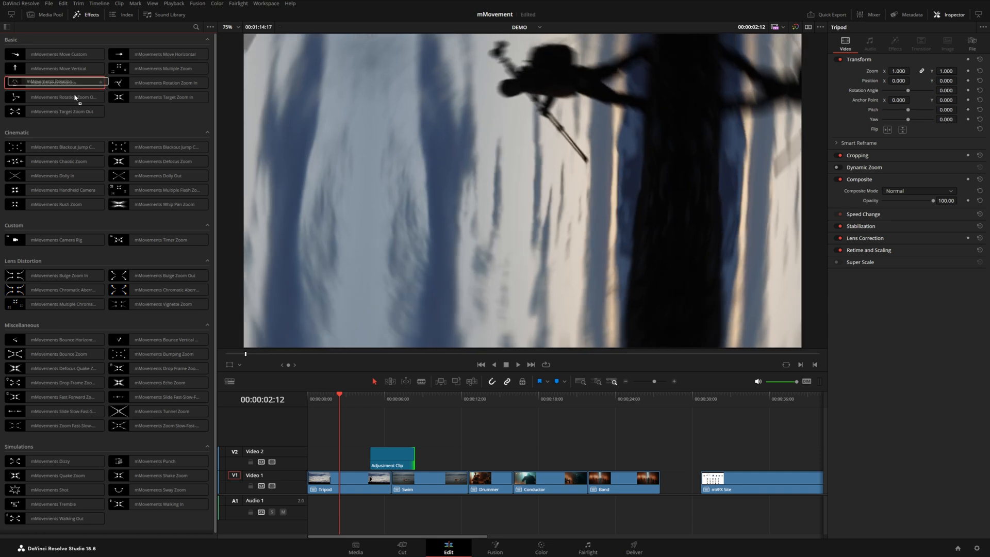
left_click(518, 364)
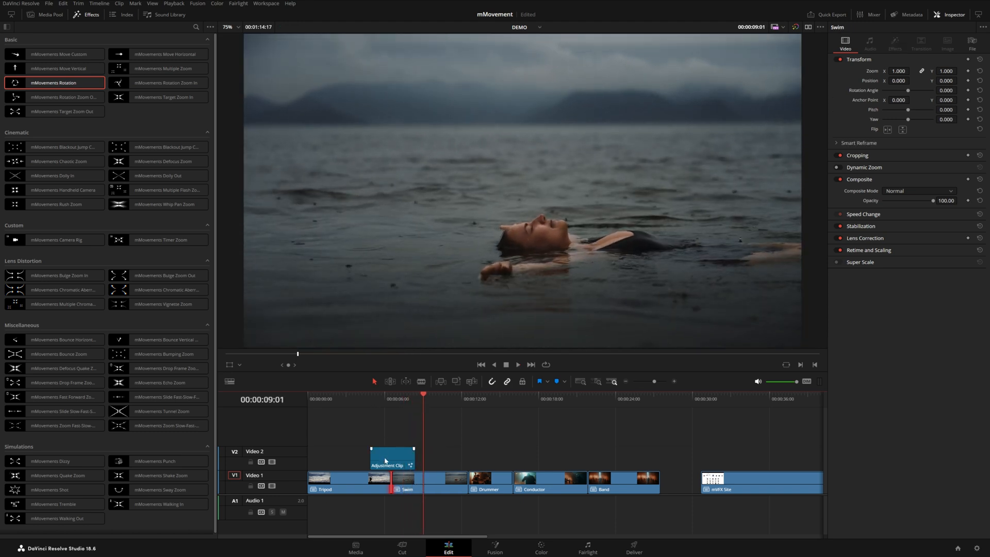
left_click_drag(414, 457, 405, 457)
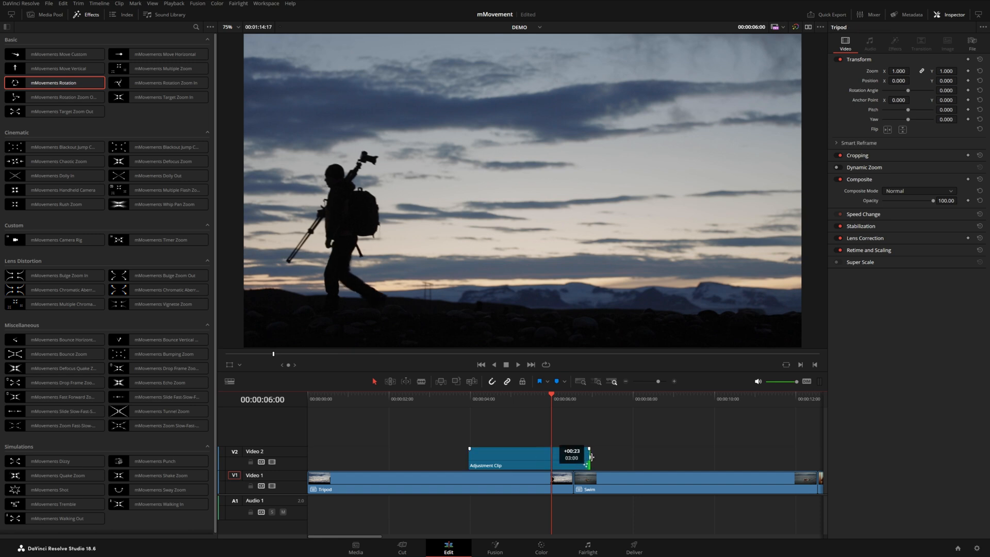
left_click_drag(590, 456, 685, 456)
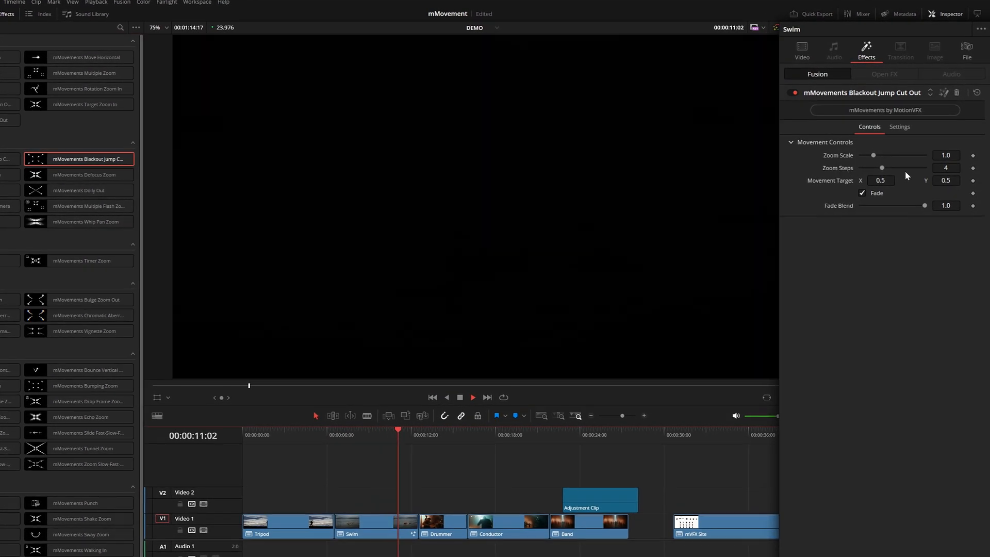
Step: Set Blackout Jump Cut Out zoom steps on Swim to 10 and preview the jump cuts
left_click(340, 435)
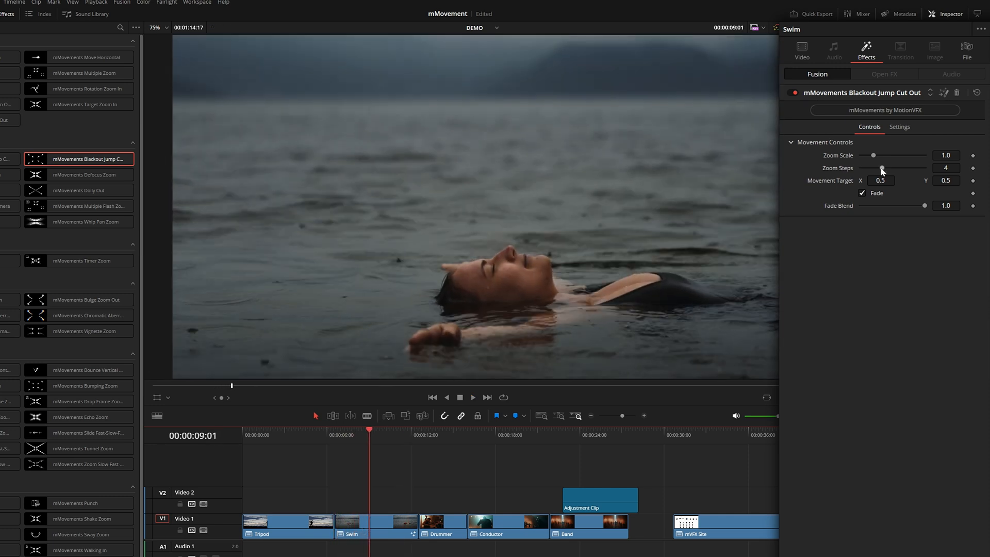
left_click_drag(882, 168, 925, 168)
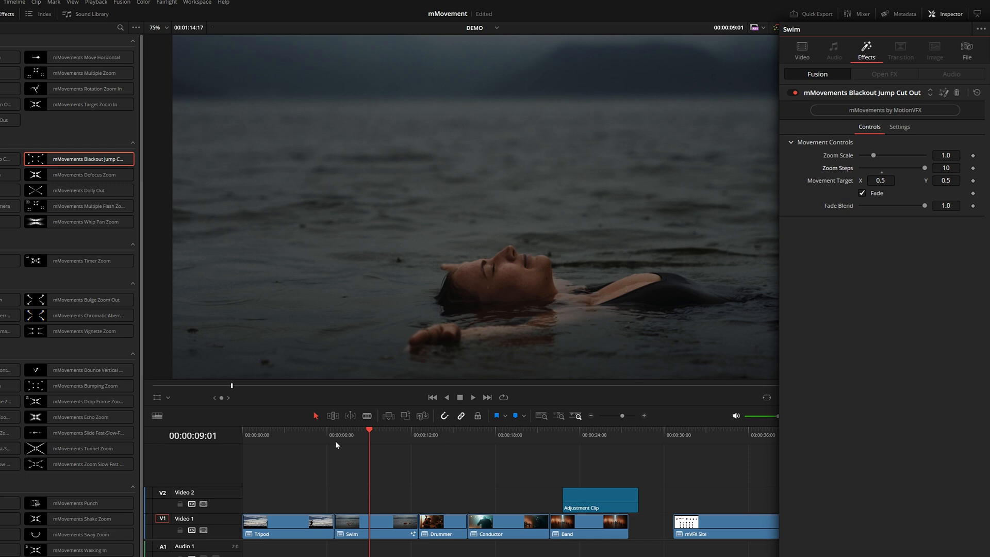
left_click(473, 397)
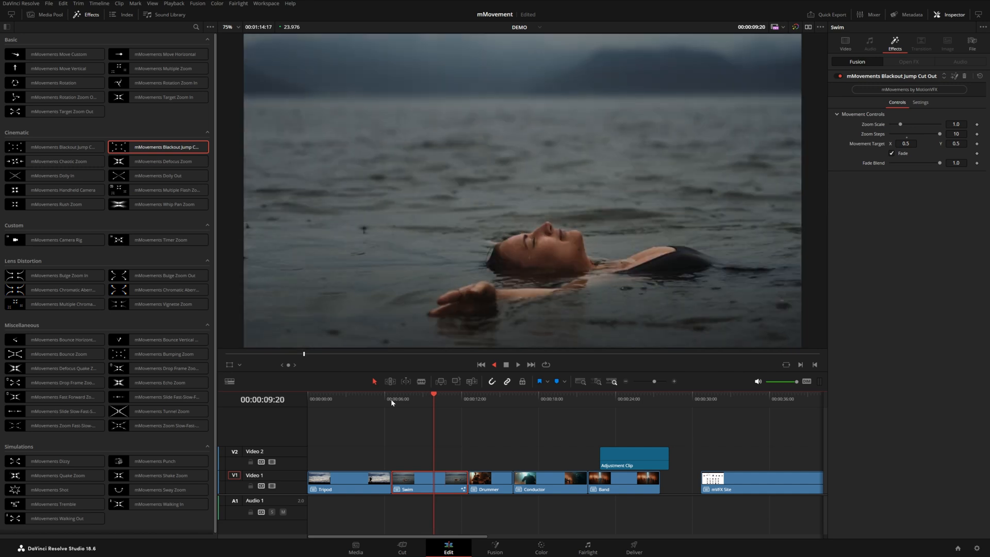
left_click(518, 365)
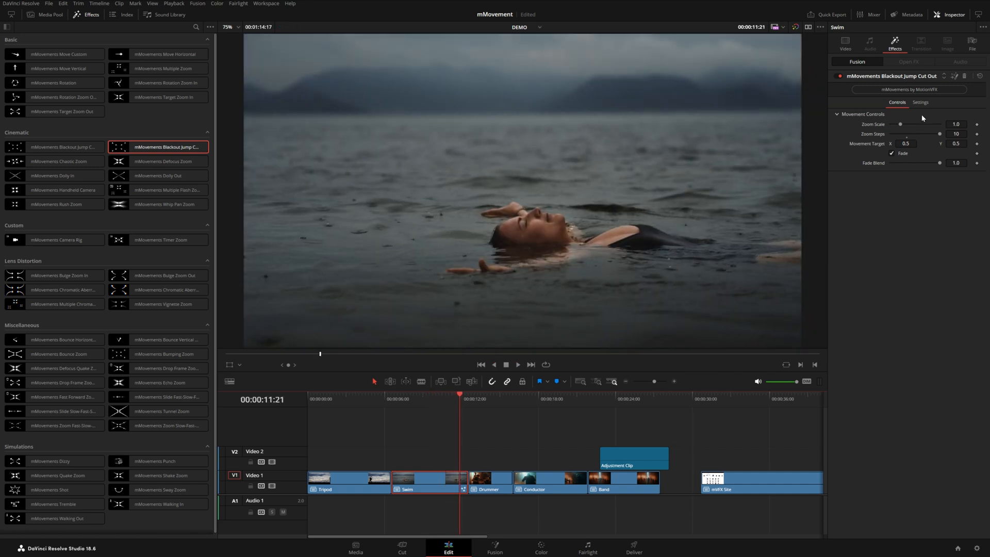
Step: Apply mMovements Defocus Zoom to the Swim clip and preview it
left_click(846, 44)
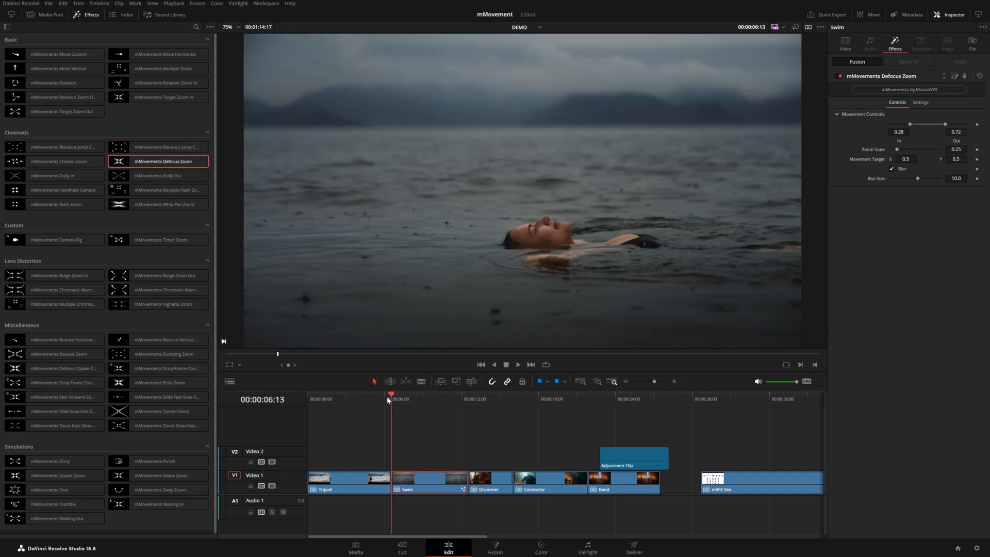
left_click(519, 364)
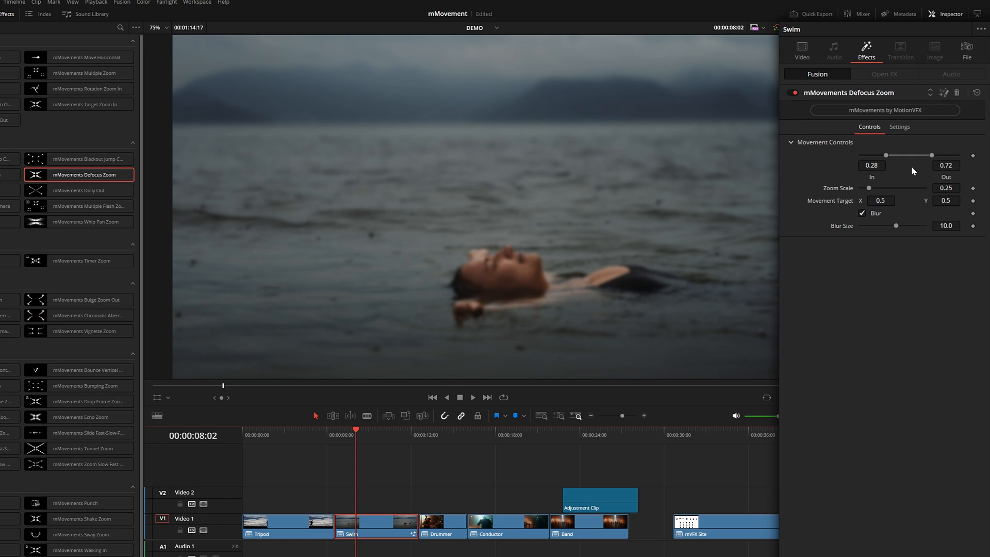
left_click_drag(355, 429, 334, 430)
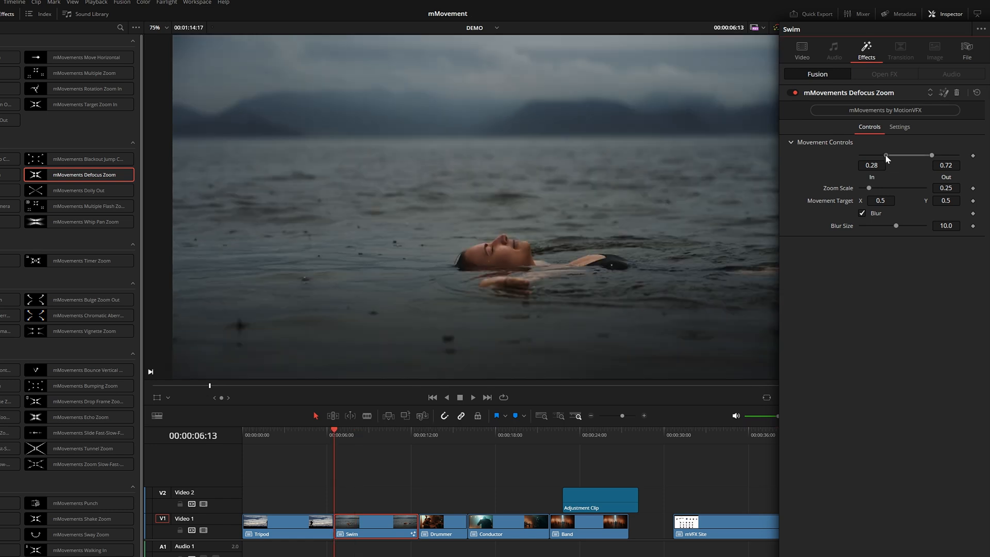
Step: Adjust the Defocus Zoom In (0.417) and Out (0.84) handles, previewing the range
left_click_drag(886, 156, 868, 156)
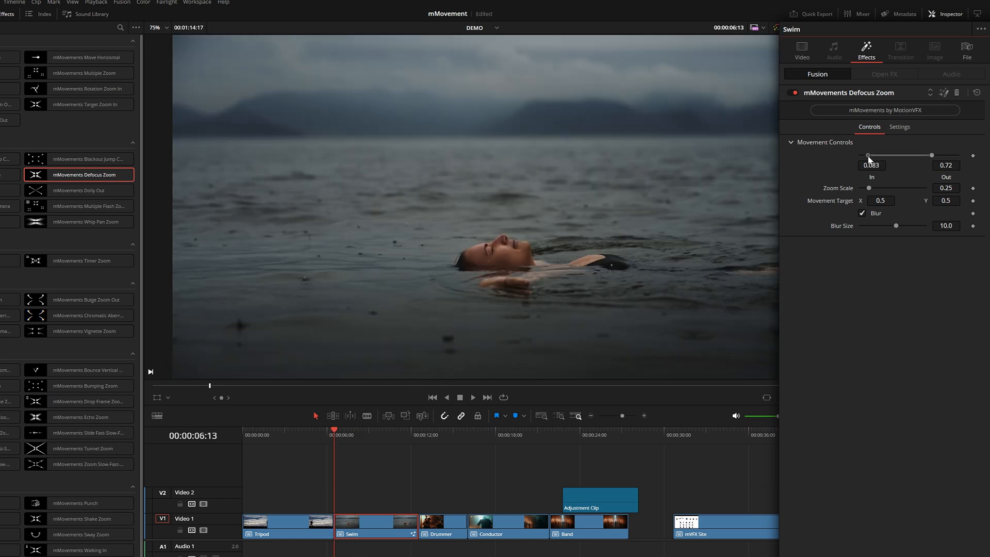
left_click(472, 397)
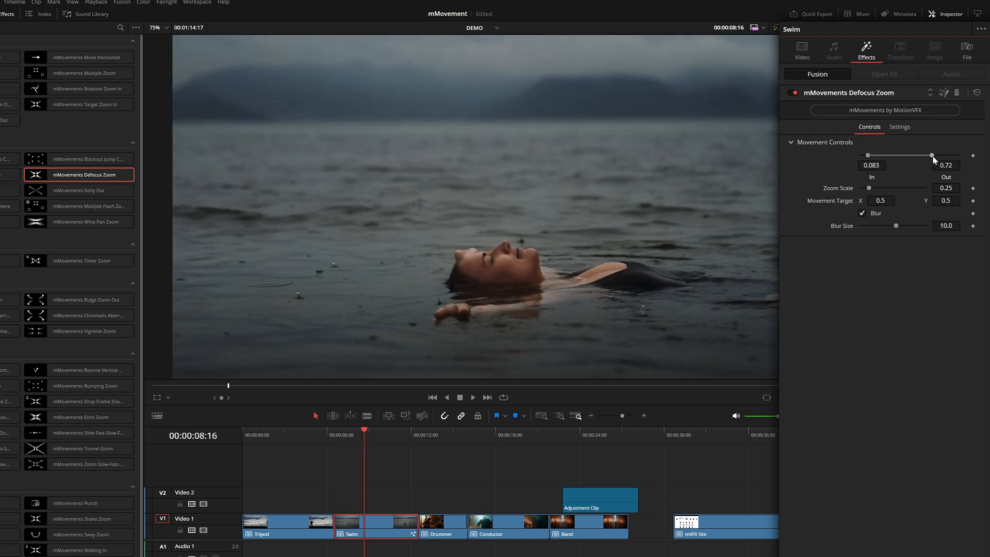
left_click_drag(930, 155, 909, 155)
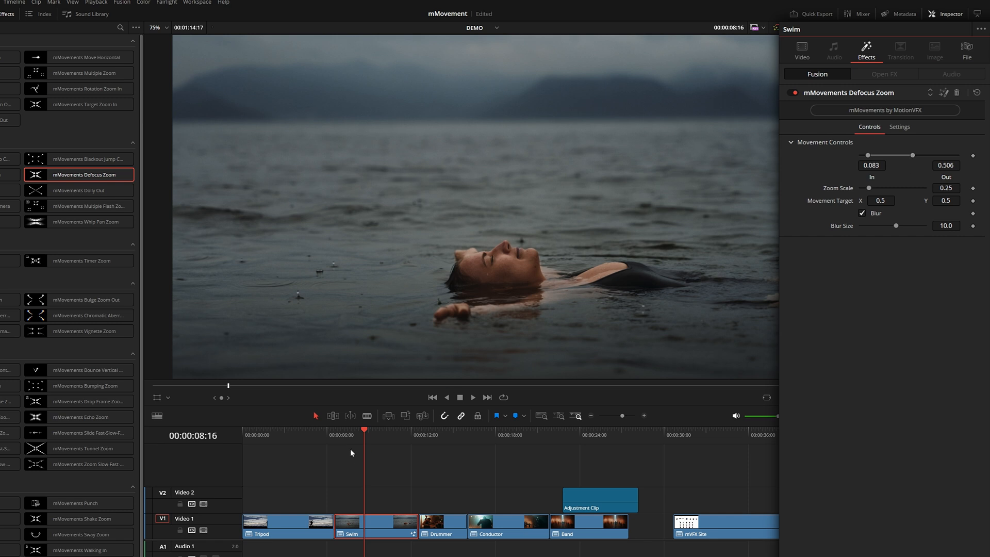
left_click(472, 398)
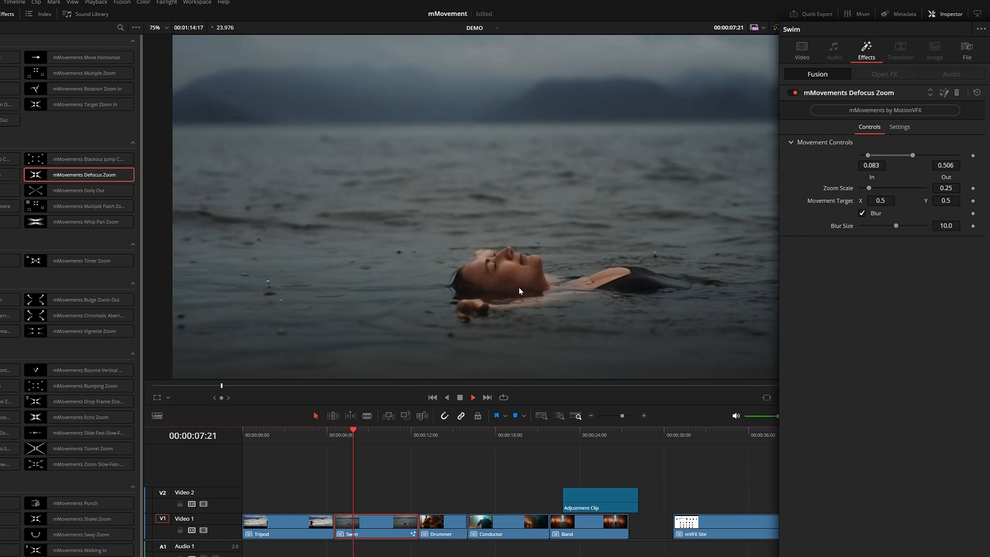
left_click(473, 398)
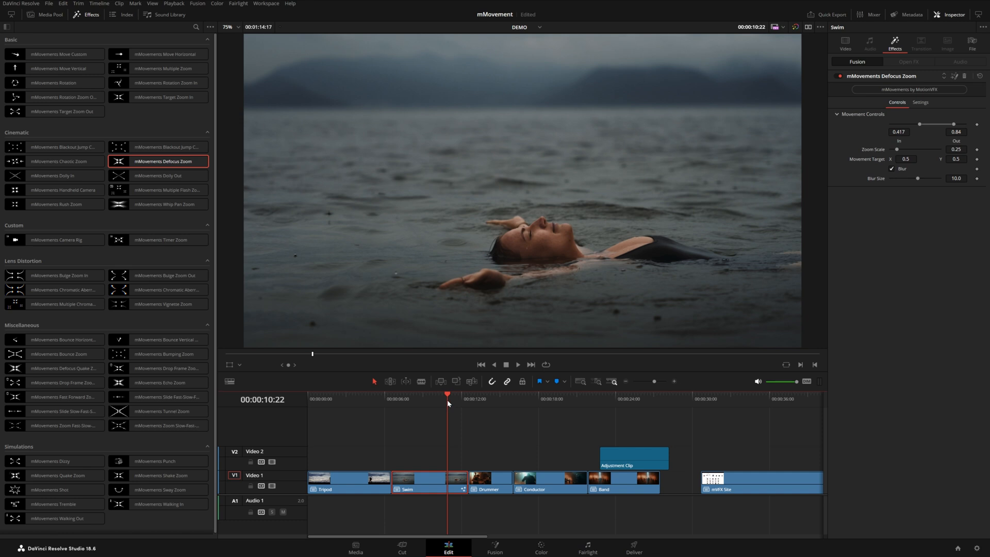
mouse_move(447, 406)
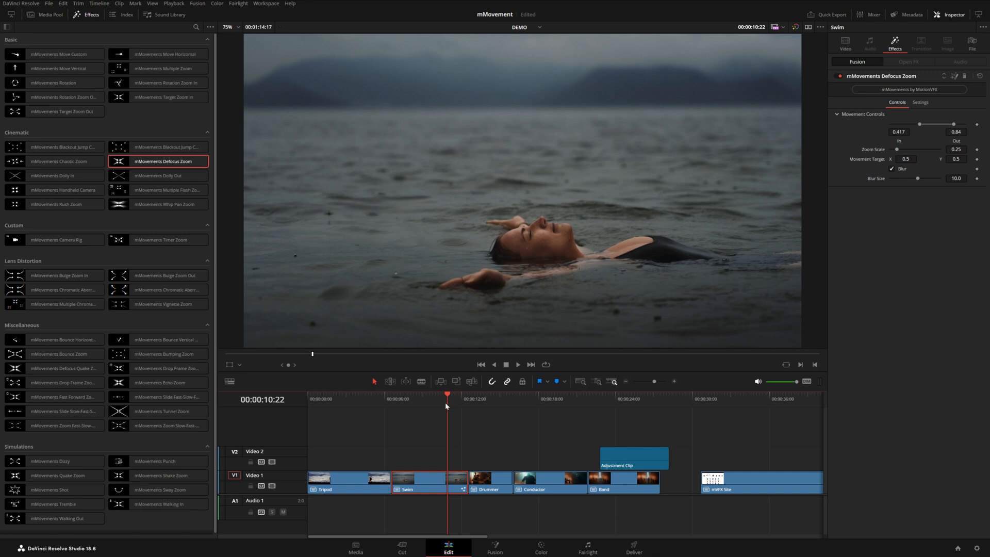
mouse_move(976, 67)
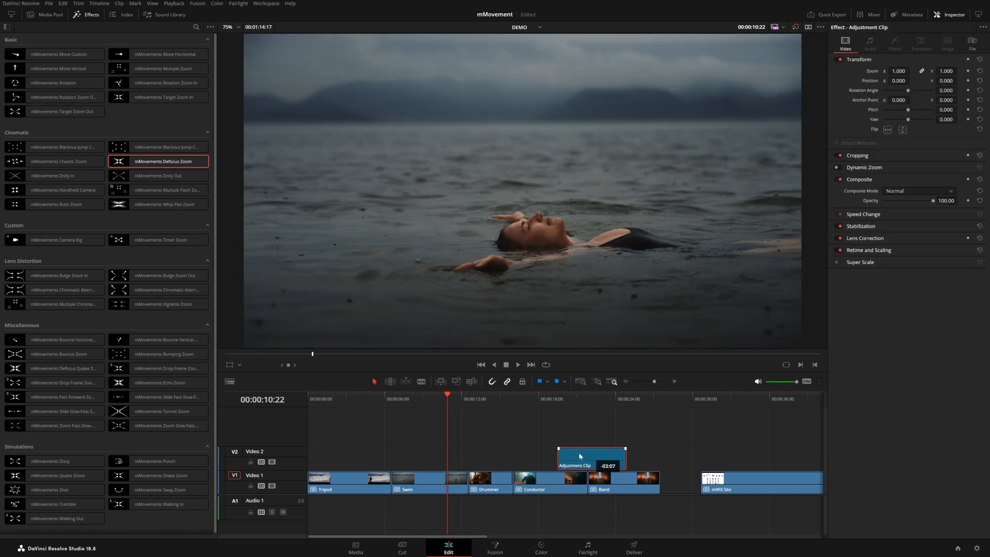
Step: Move the adjustment clip over Swim's opening, shorten it, and preview its Defocus Zoom
left_click_drag(590, 458, 433, 458)
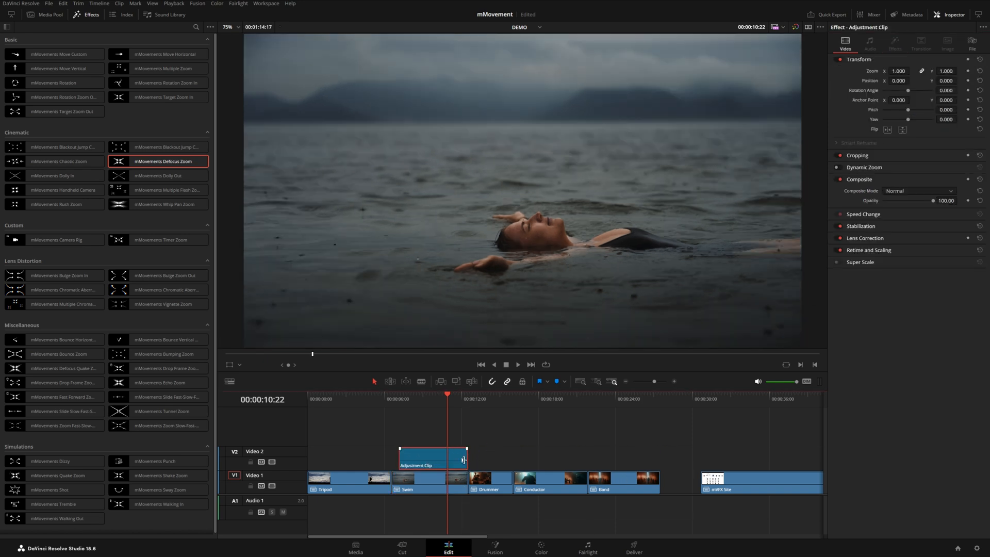
left_click_drag(466, 457, 452, 458)
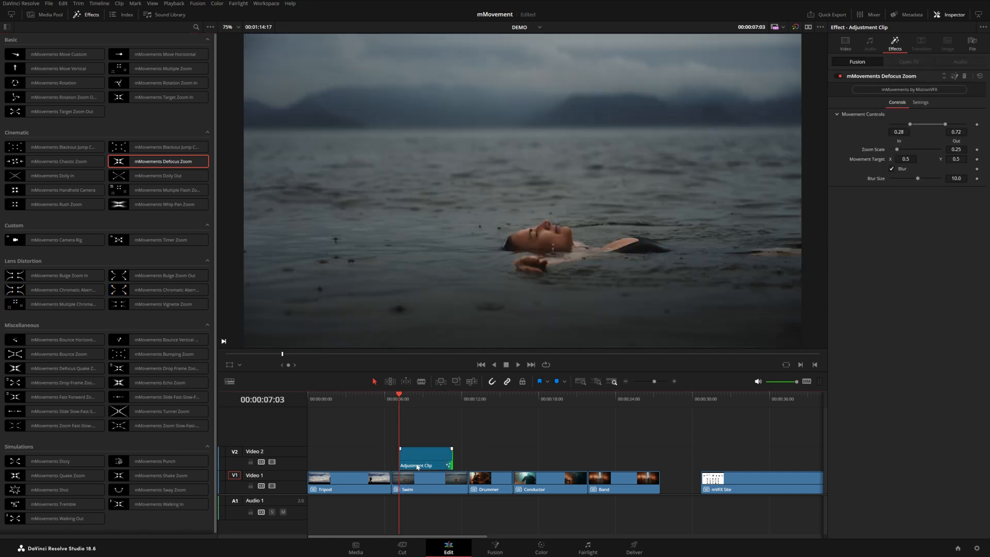
left_click(517, 365)
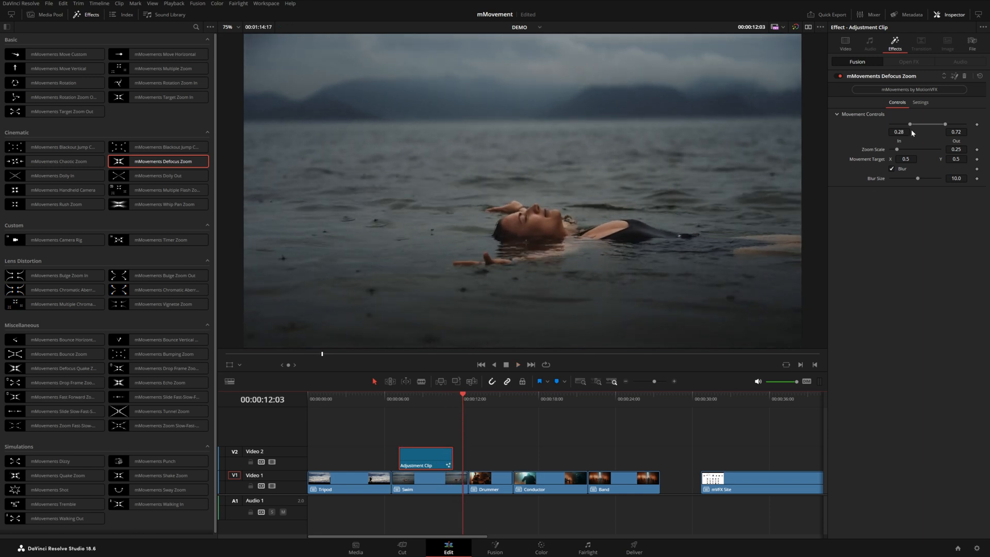
mouse_move(491, 390)
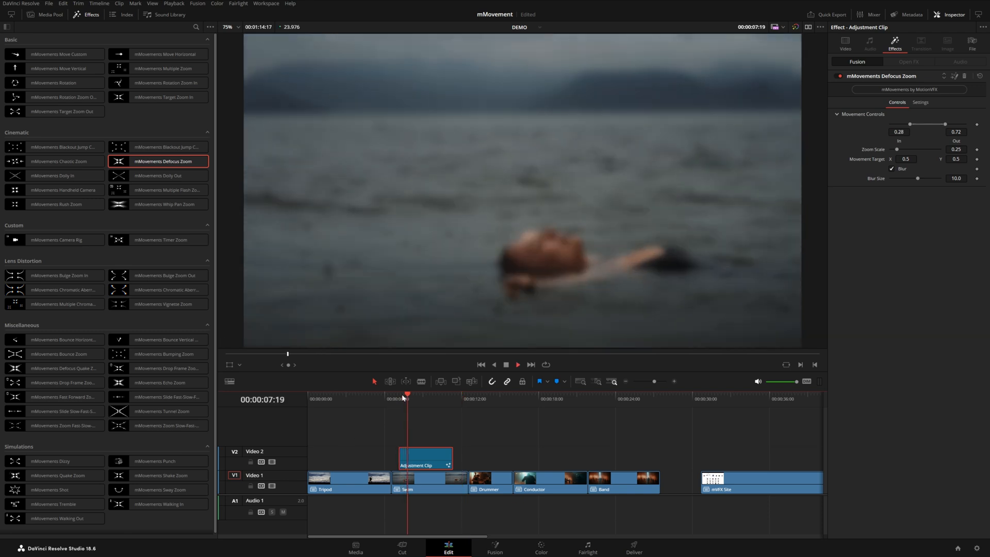
left_click(518, 365)
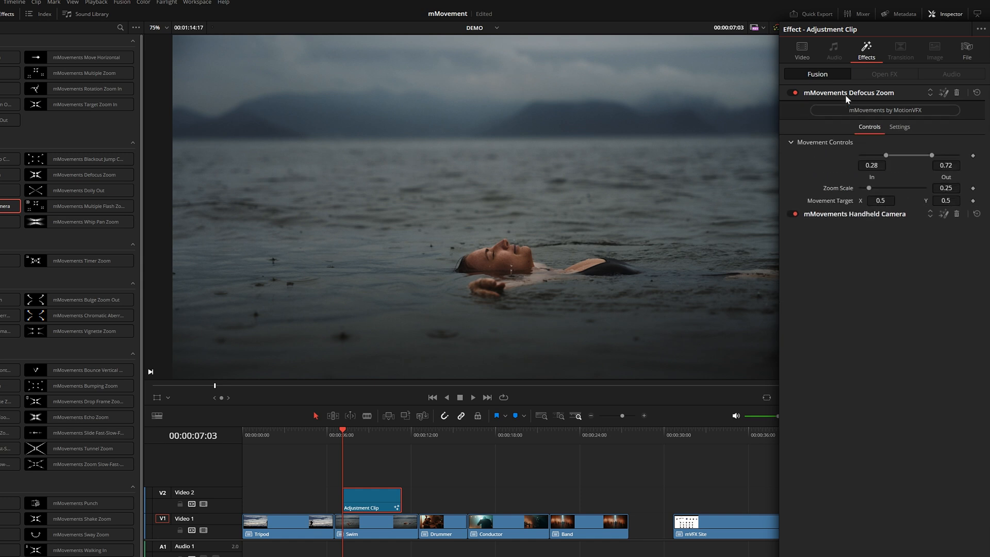
Step: Collapse Defocus Zoom and tune Handheld Camera on the adjustment clip (shake strength 0.4)
left_click(862, 213)
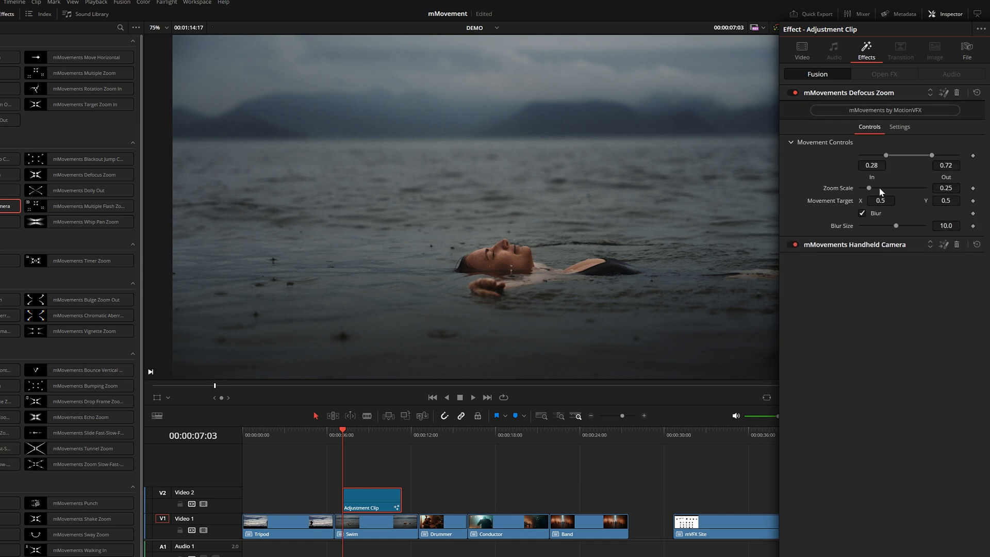
left_click_drag(870, 188, 860, 188)
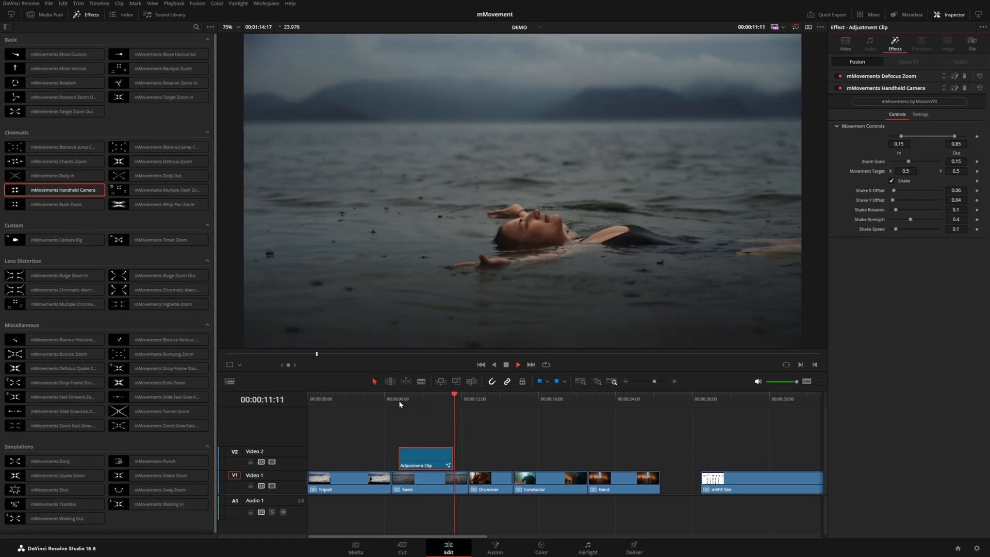
left_click(415, 398)
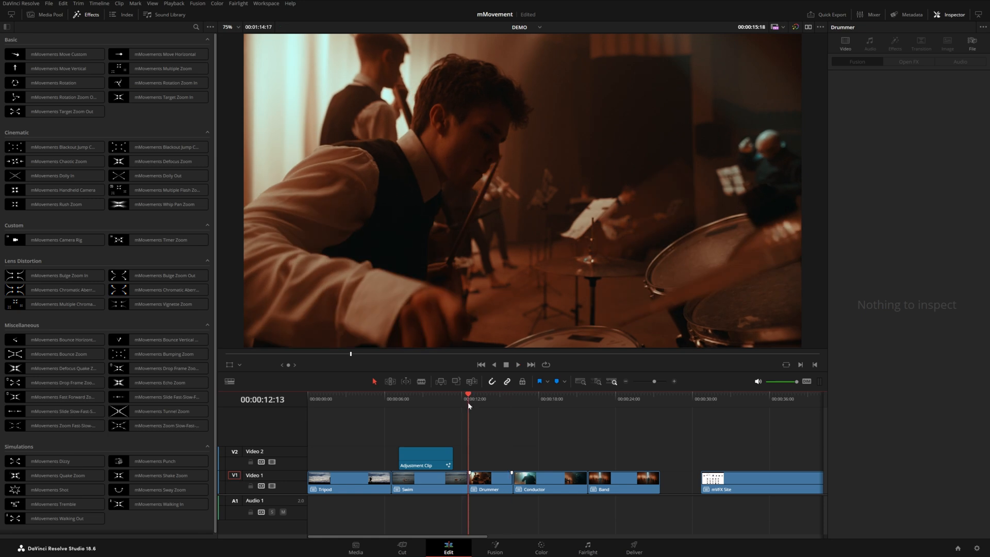
Step: Play back the Drummer clip to preview its mMovements Dolly Out effect
left_click(518, 365)
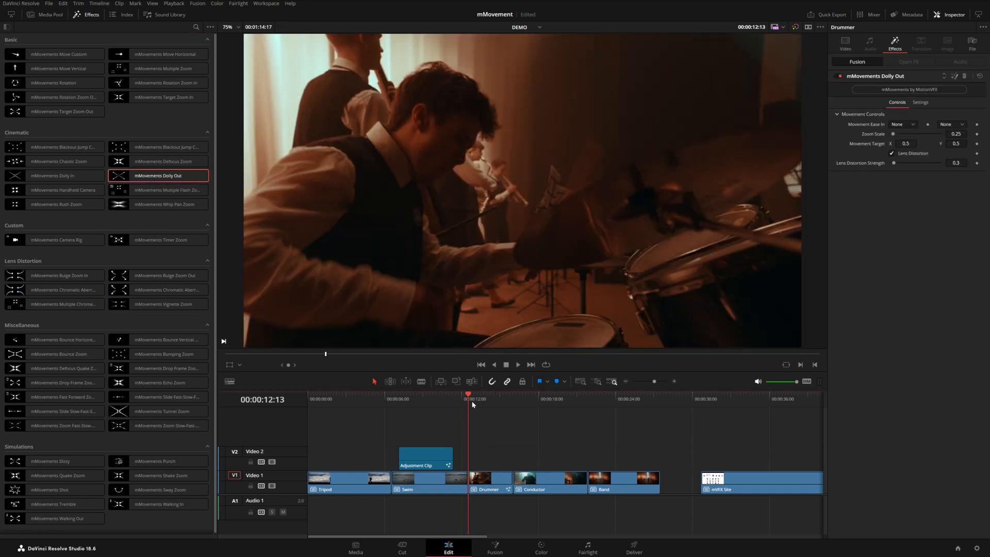
left_click(517, 364)
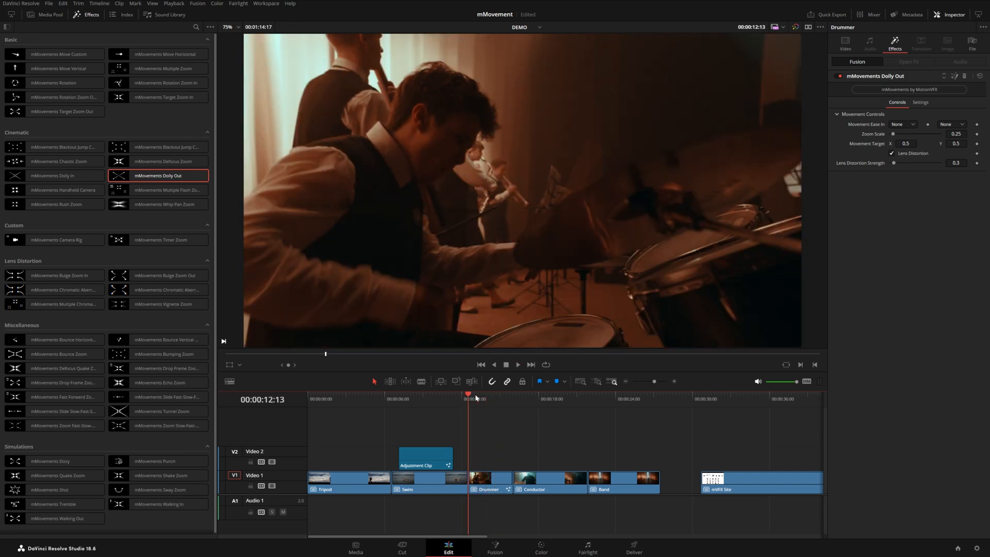
left_click(518, 365)
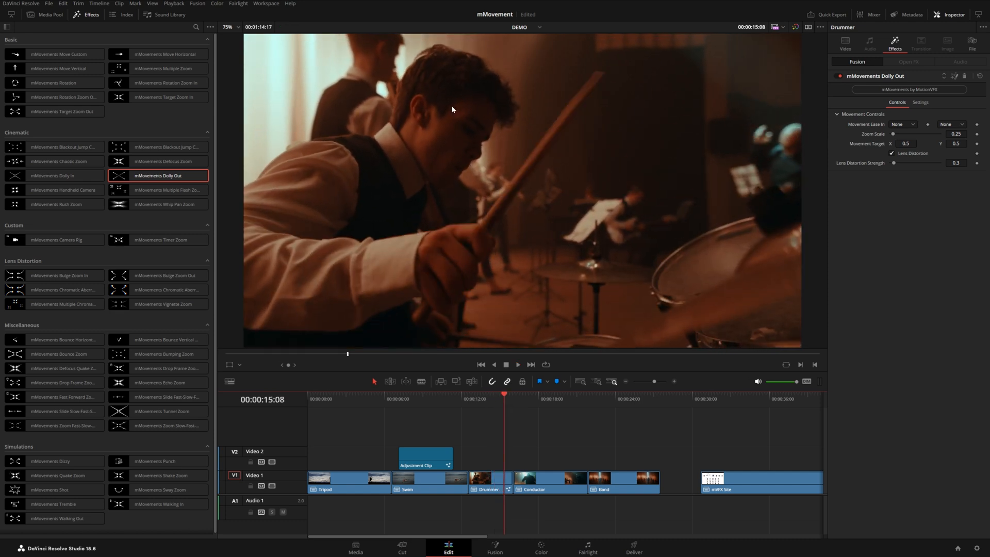
left_click(518, 364)
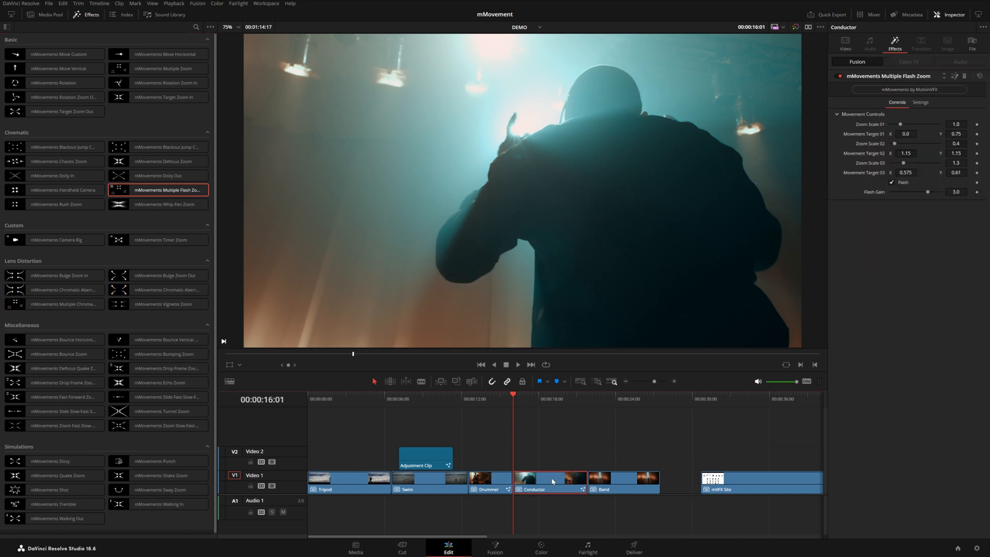
left_click(518, 364)
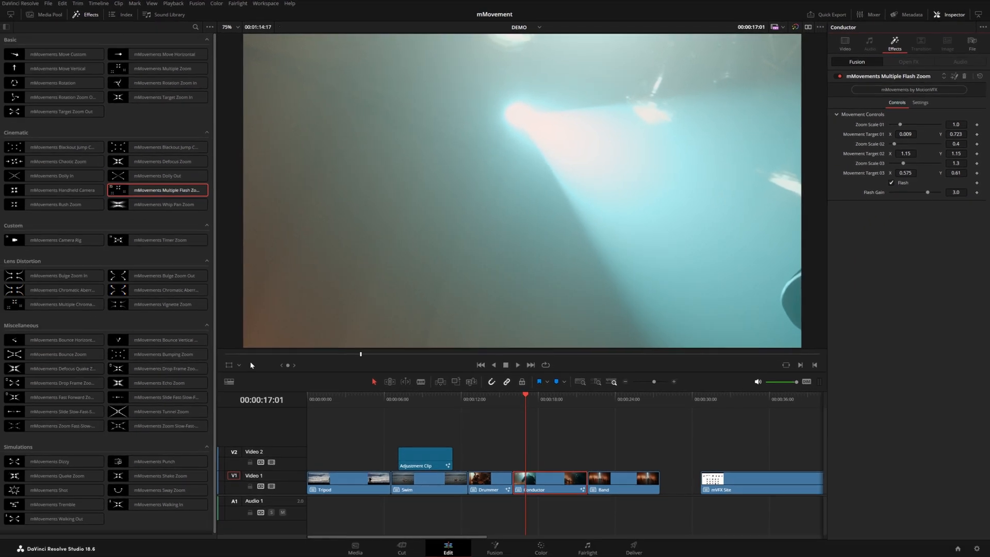
Step: Retarget the Conductor flash-zoom points onto the performer, set Zoom Scale 02 to 0.288, and preview
left_click(233, 352)
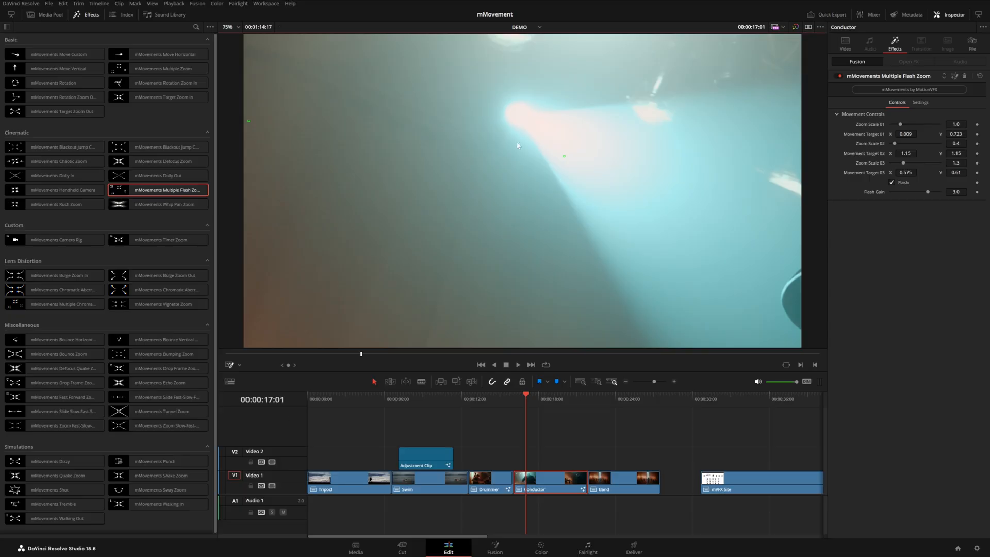
mouse_move(317, 121)
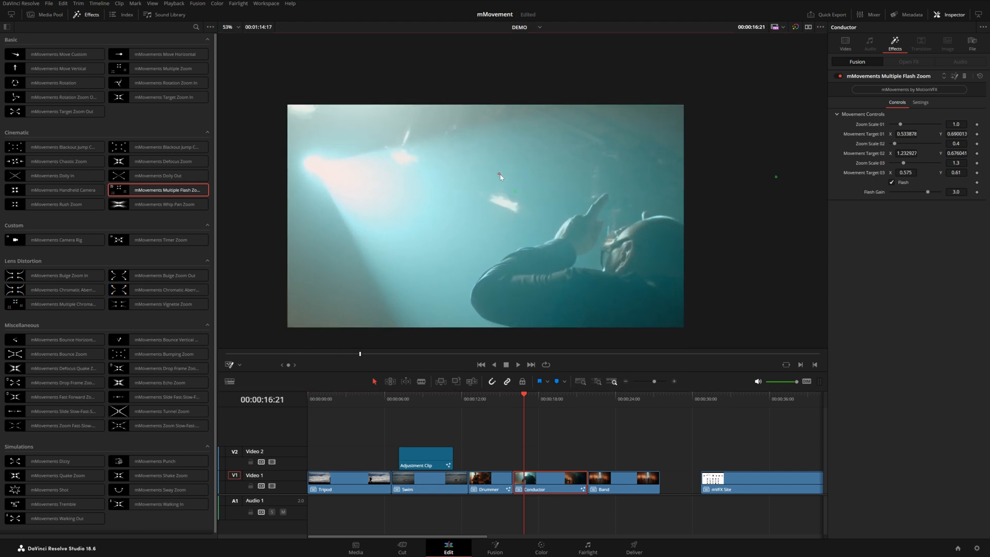
left_click(517, 364)
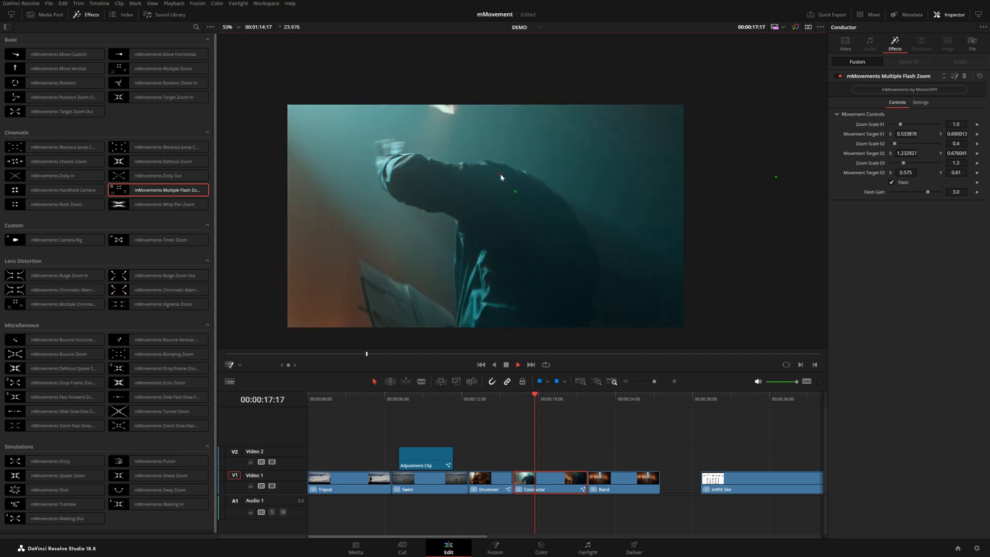
left_click(518, 379)
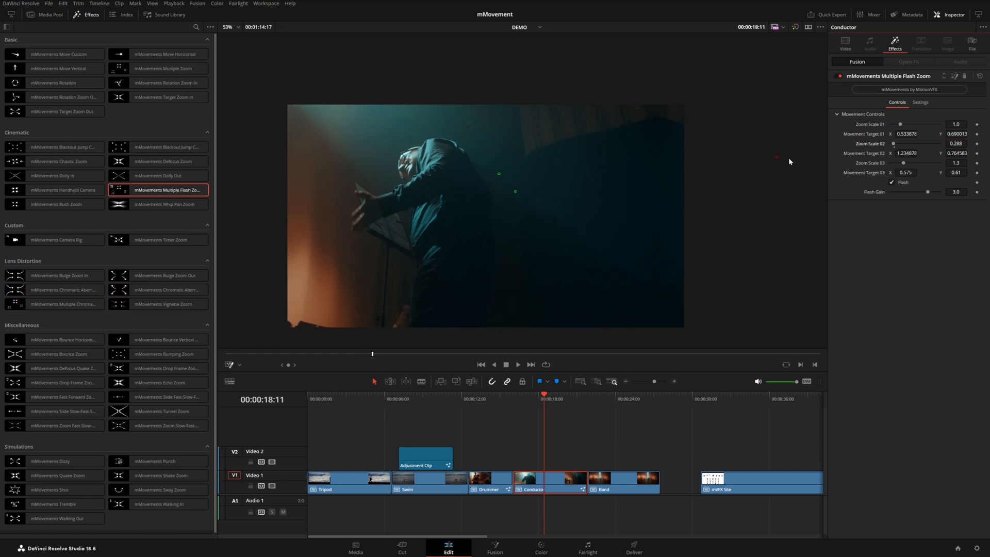
left_click(517, 364)
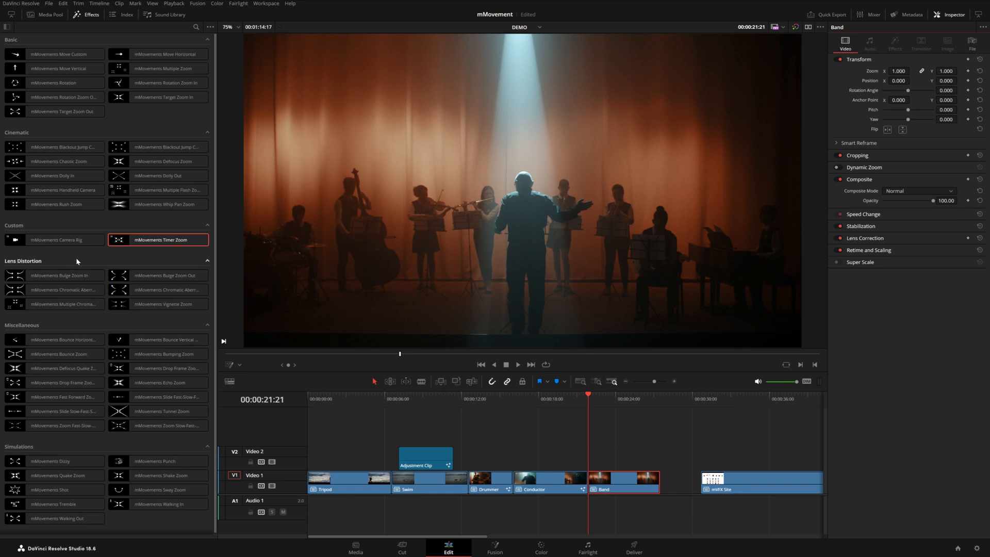
Step: Add mMovements Camera Rig to the Band clip, reveal its camera controls, and preview the tilt
left_click_drag(57, 239, 603, 452)
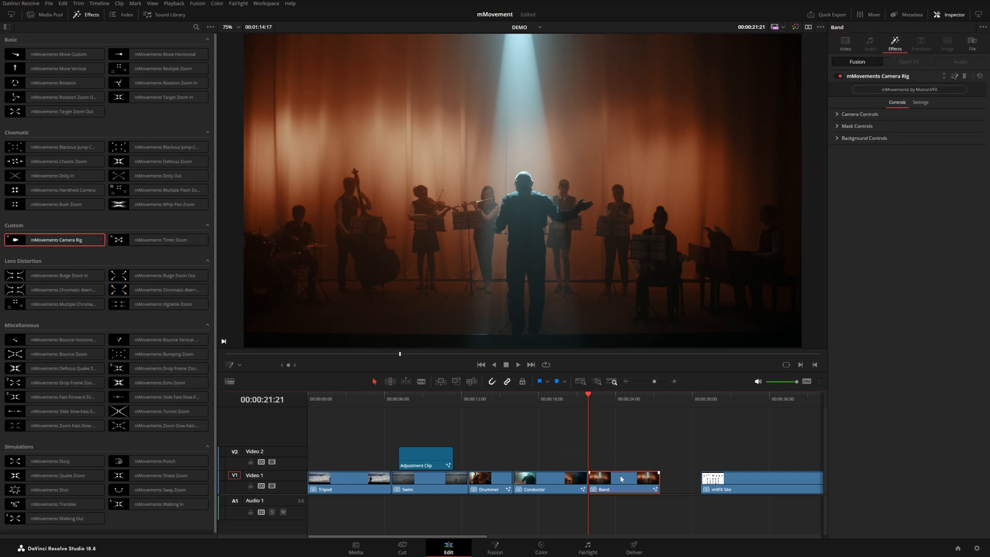
left_click(518, 364)
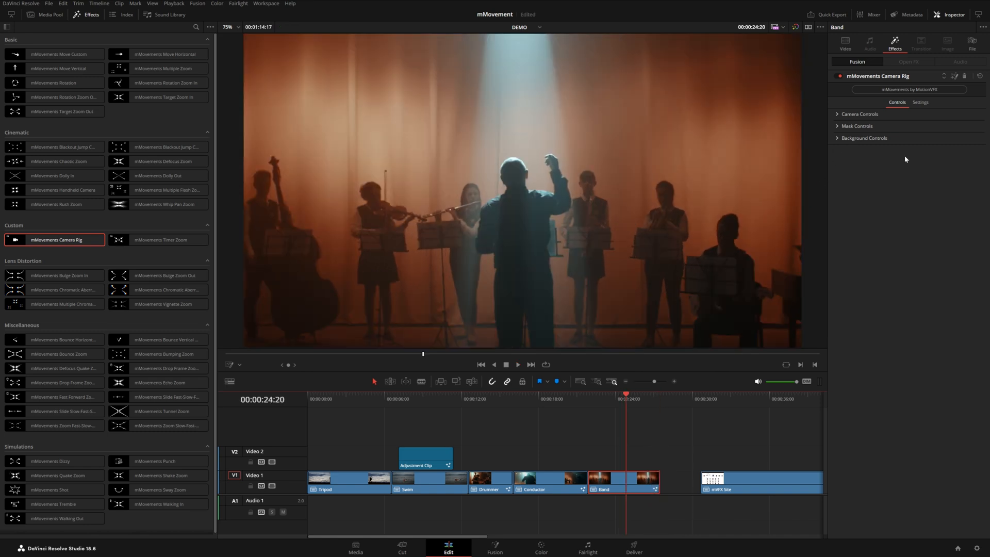
left_click(835, 114)
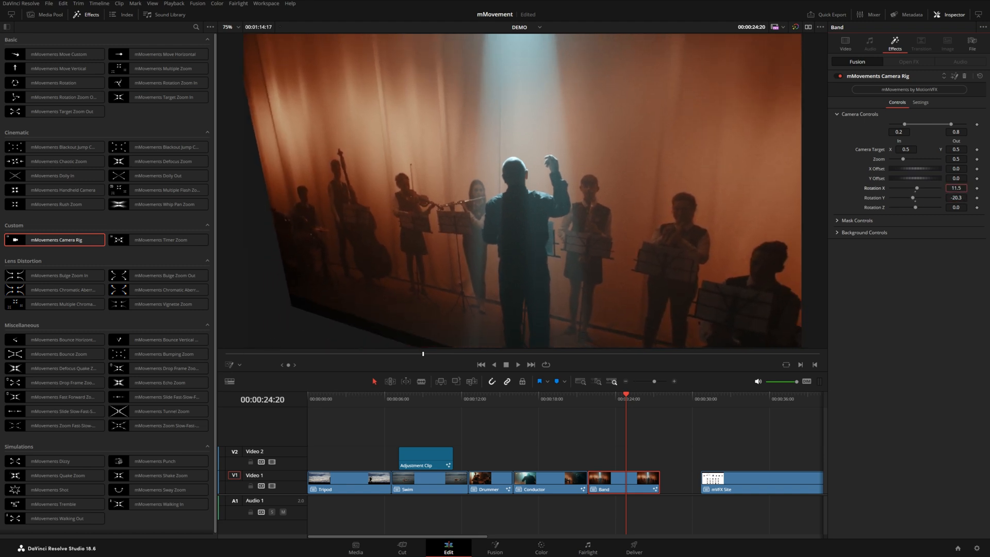
left_click(518, 365)
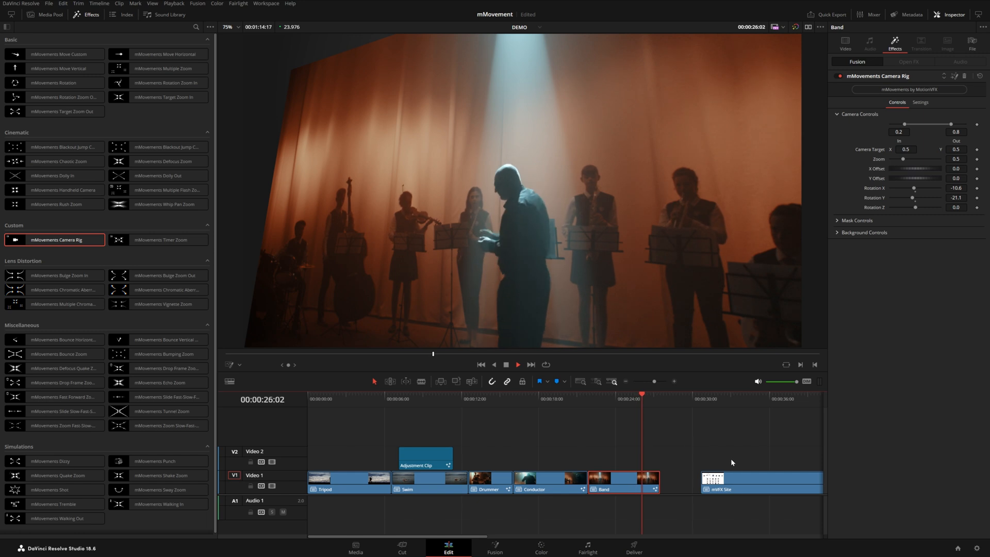
left_click(701, 399)
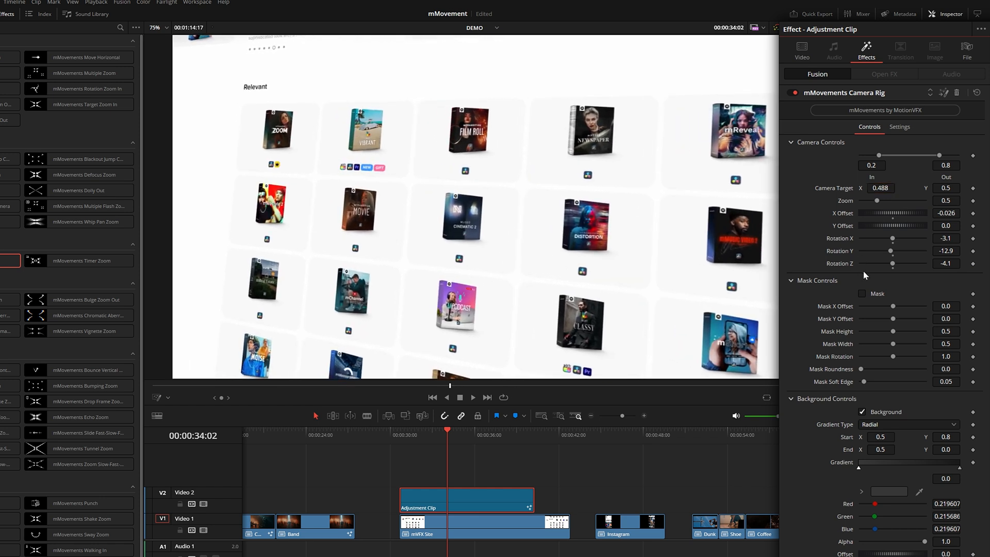
Step: Enter 0.411 in Camera Rig, enable the mask, and set roundness 0.559 and soft edge 0.087
type("0.411")
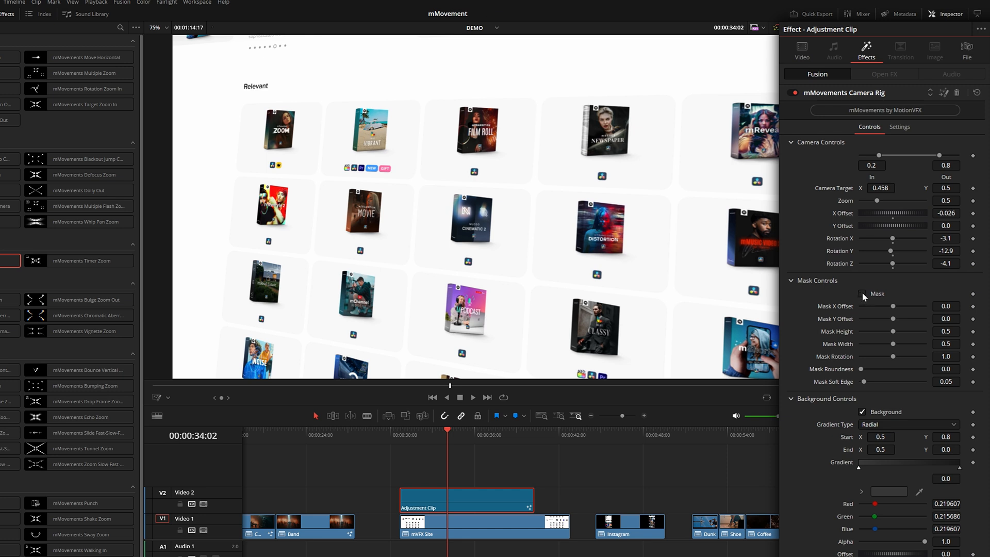
left_click(862, 293)
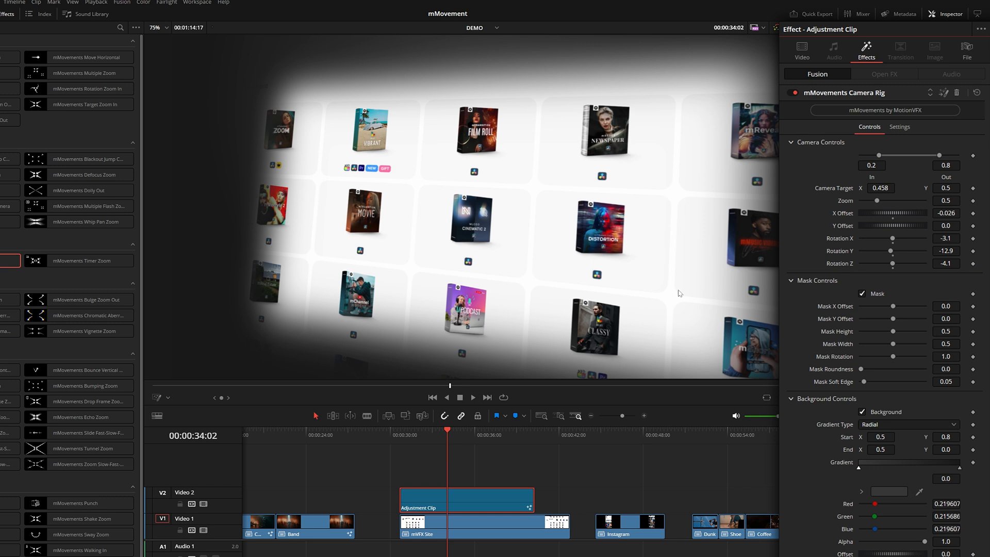
mouse_move(893, 308)
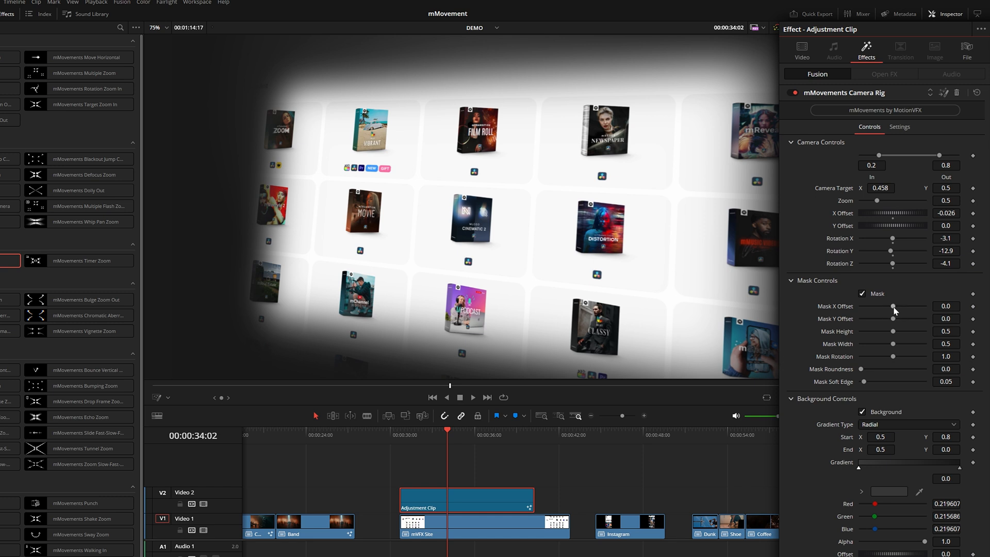
left_click_drag(902, 306, 892, 306)
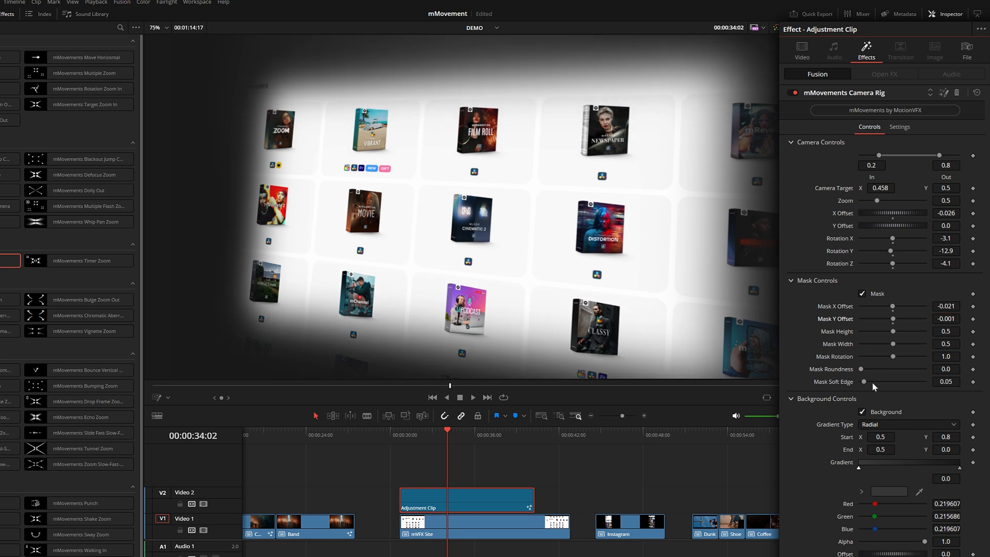
left_click_drag(864, 381, 868, 381)
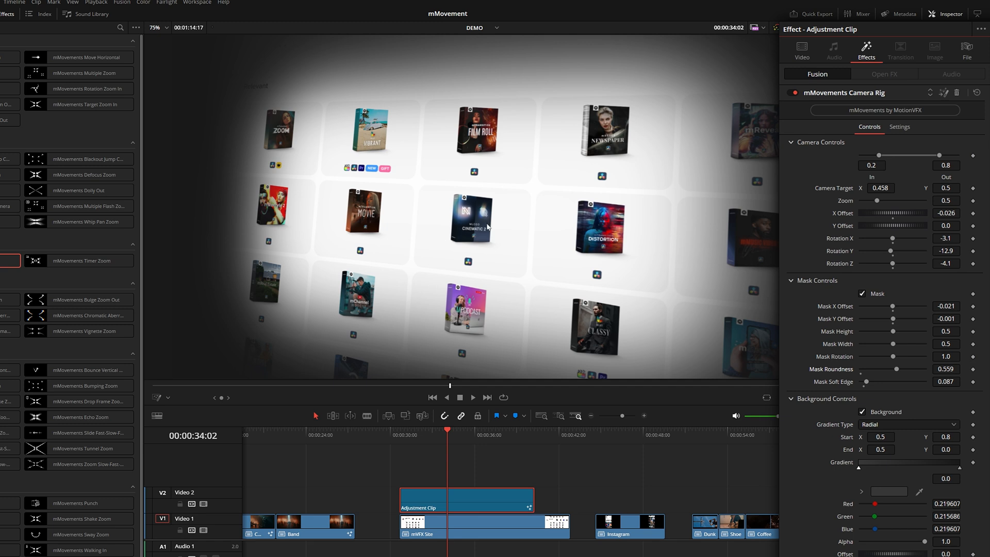
mouse_move(799, 353)
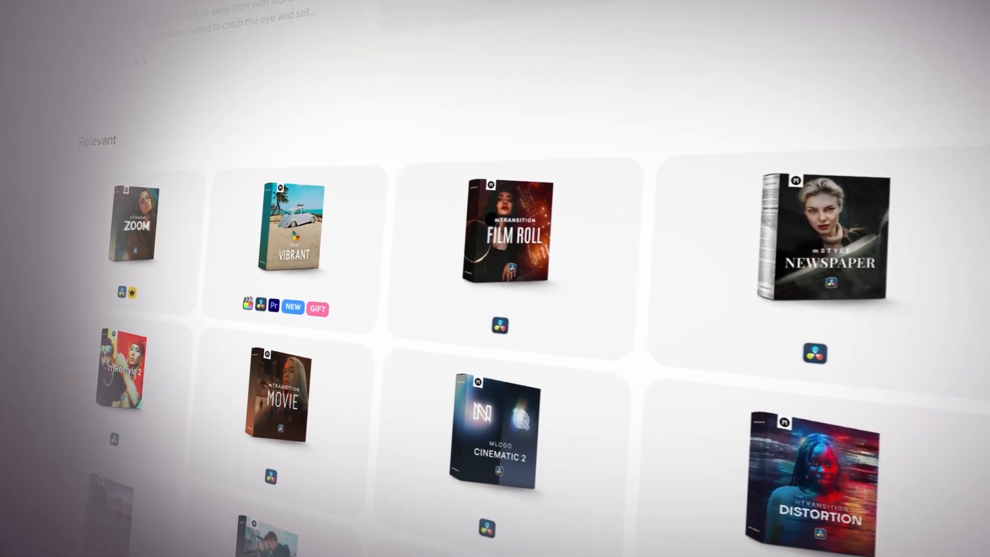
scroll("down", 3)
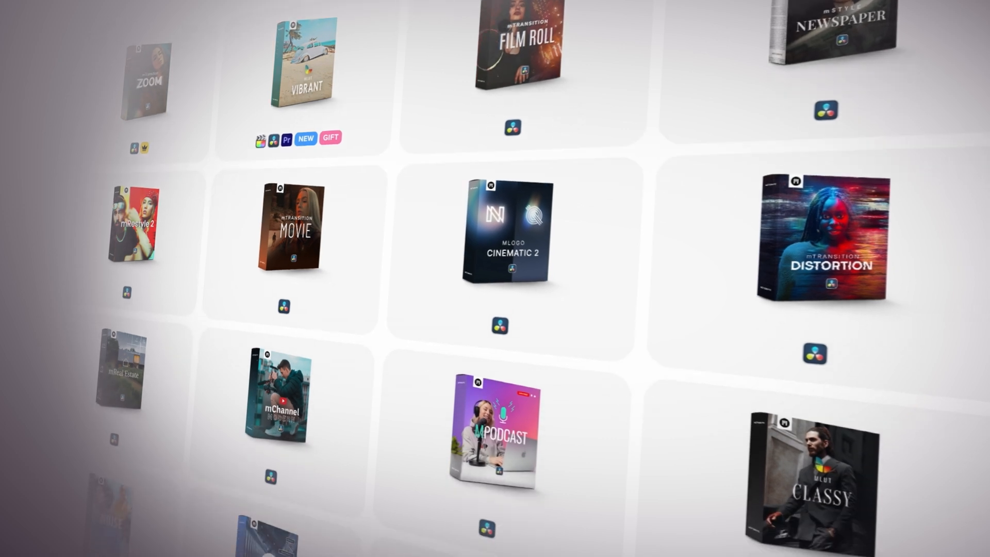
scroll("down", 3)
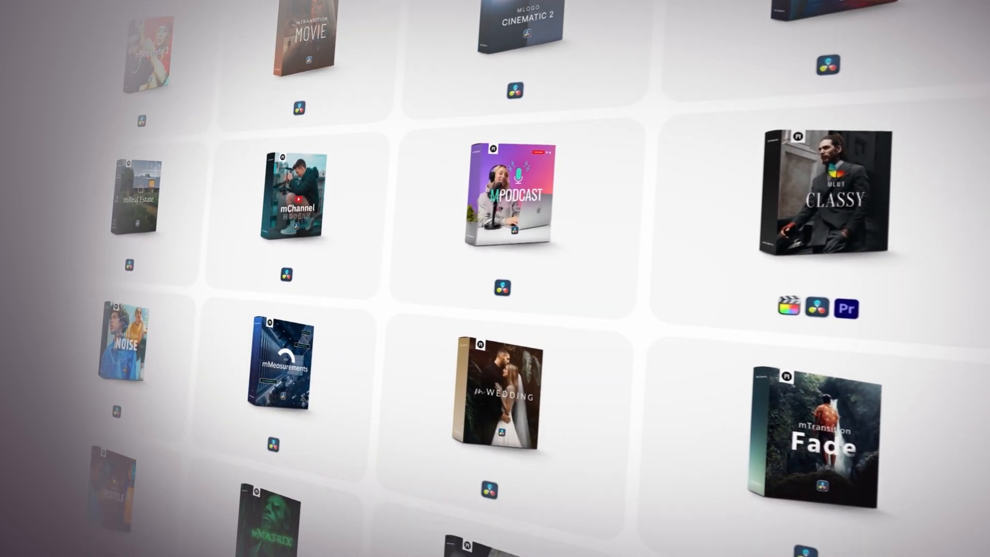
scroll("down", 3)
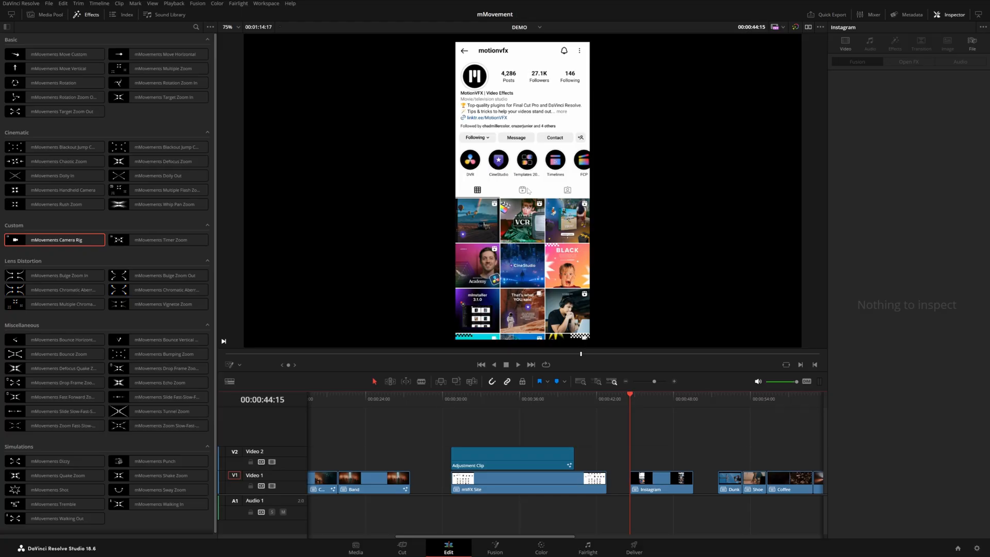
Step: Give the Instagram clip Camera Rig, entering 0.596 and −0.066 to turn and shift the phone
left_click(518, 365)
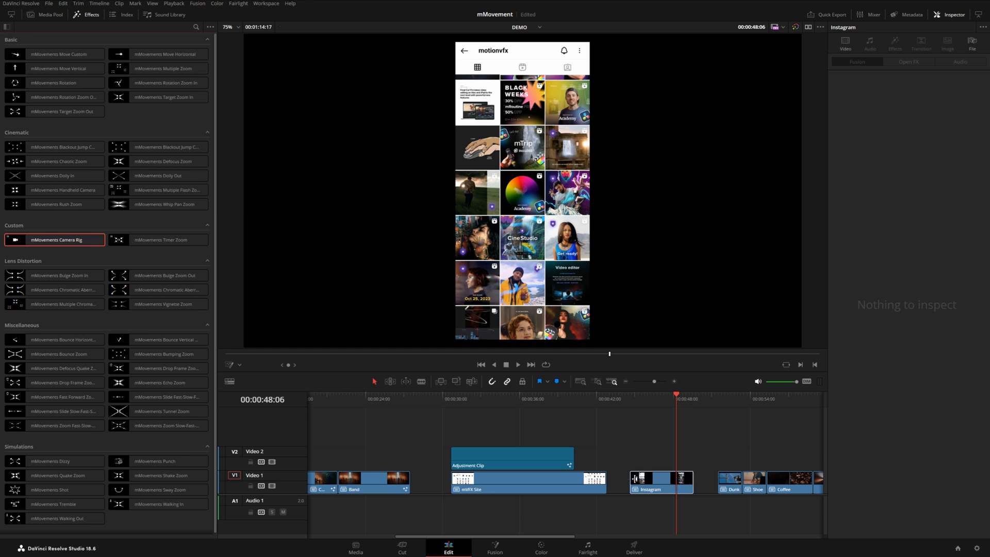
left_click(630, 399)
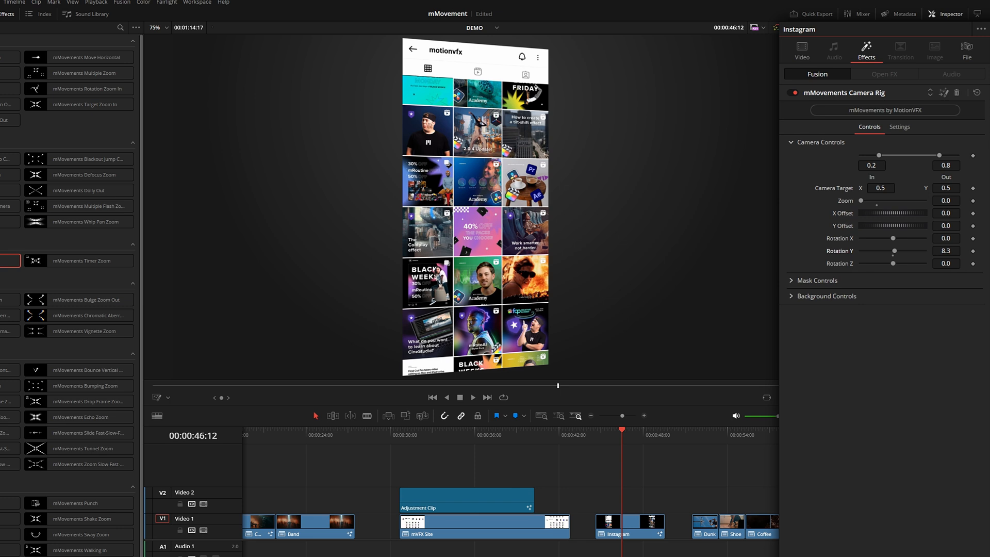
type("0.596")
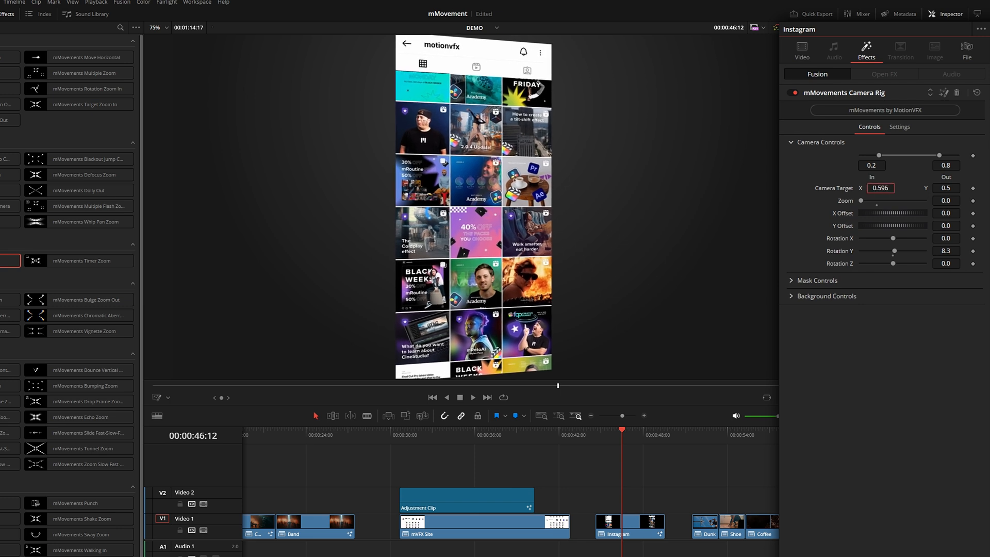
type("-0.066")
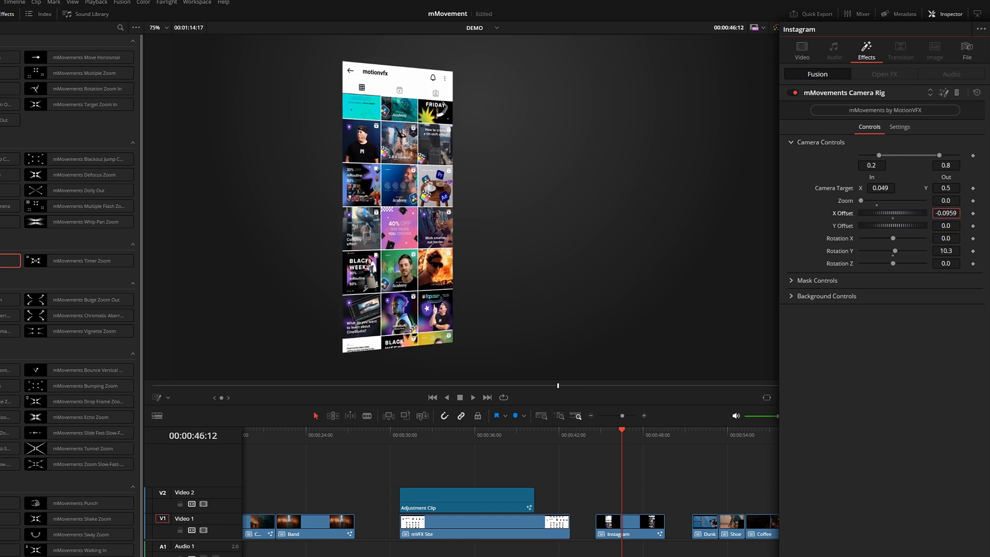
left_click(792, 296)
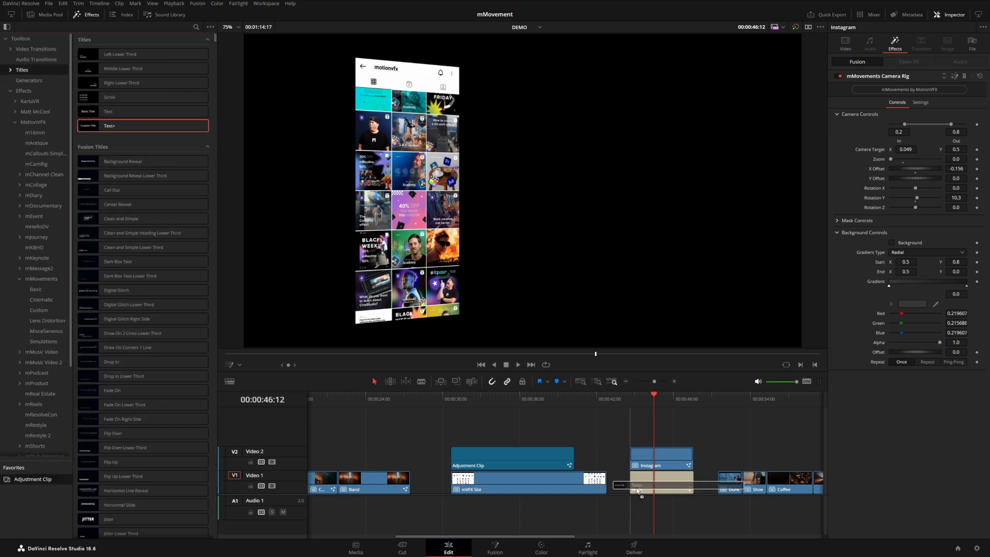
Step: Change the Text+ title to 'Follow us' and show the Camera Rig background settings
left_click(661, 482)
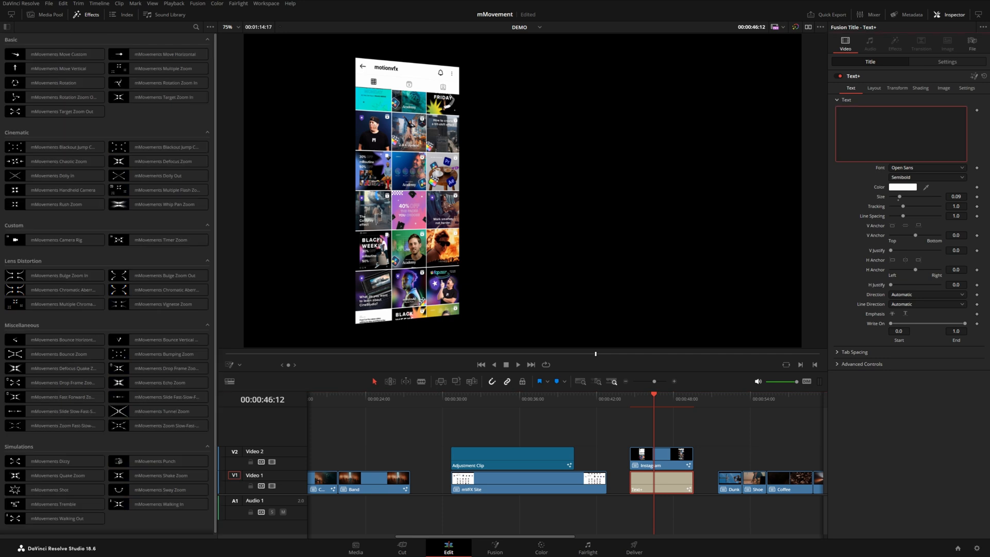
type("Follow us")
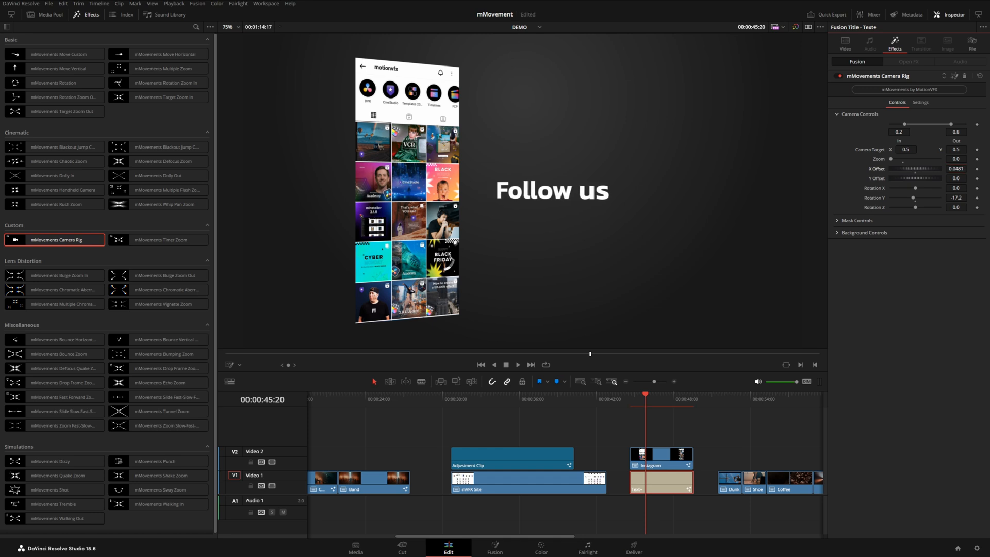
left_click(837, 233)
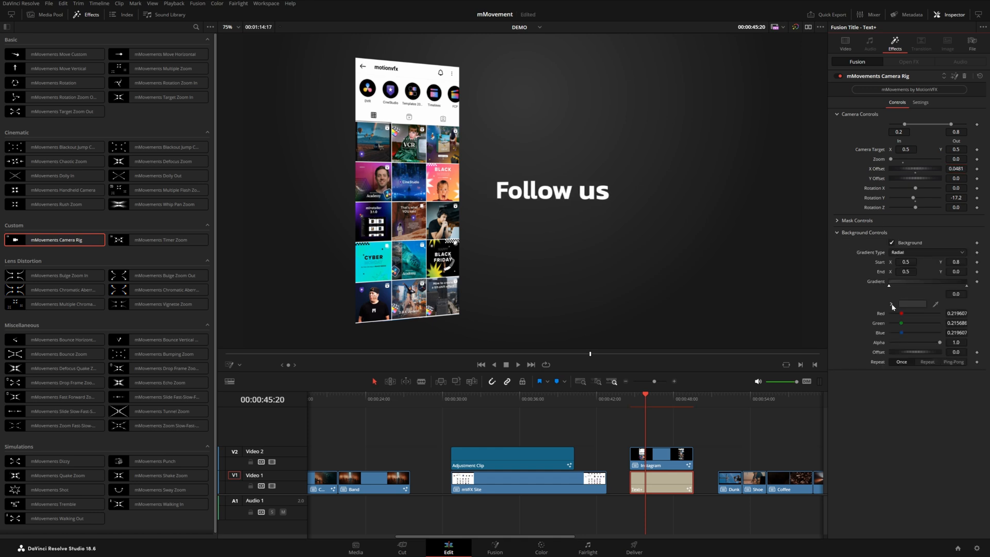
left_click(890, 303)
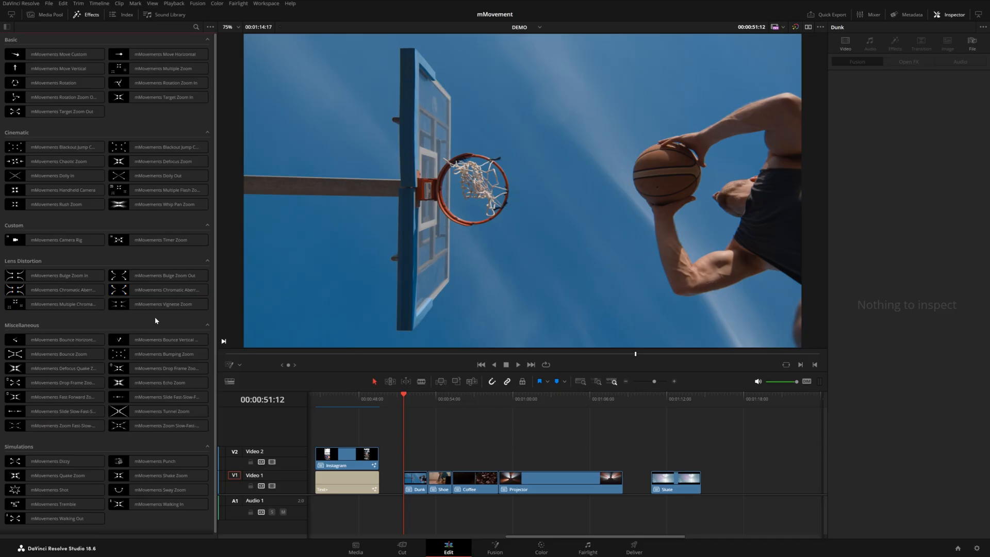
mouse_move(147, 321)
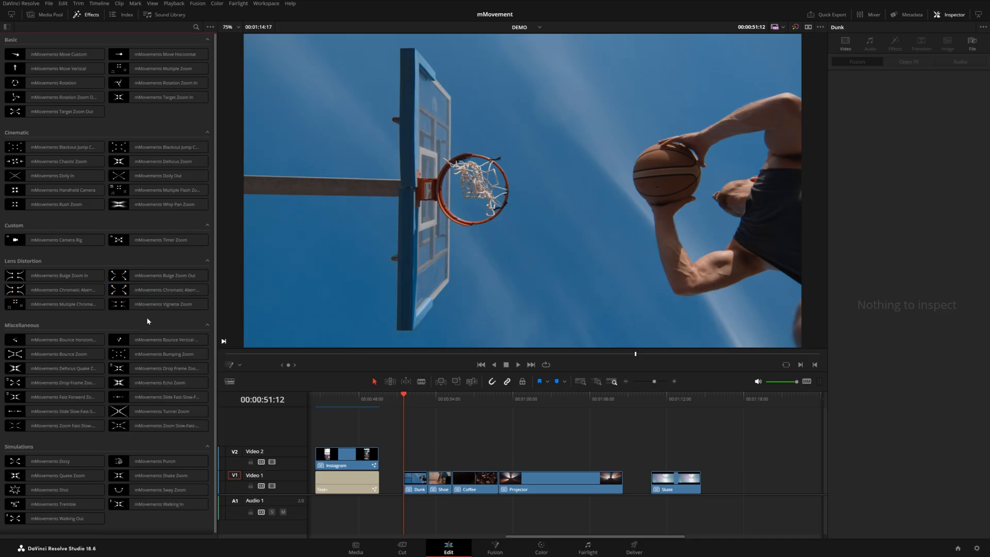
Step: Select the Dunk clip and boost its zoom's lens distortion strength to 1.5
left_click(55, 289)
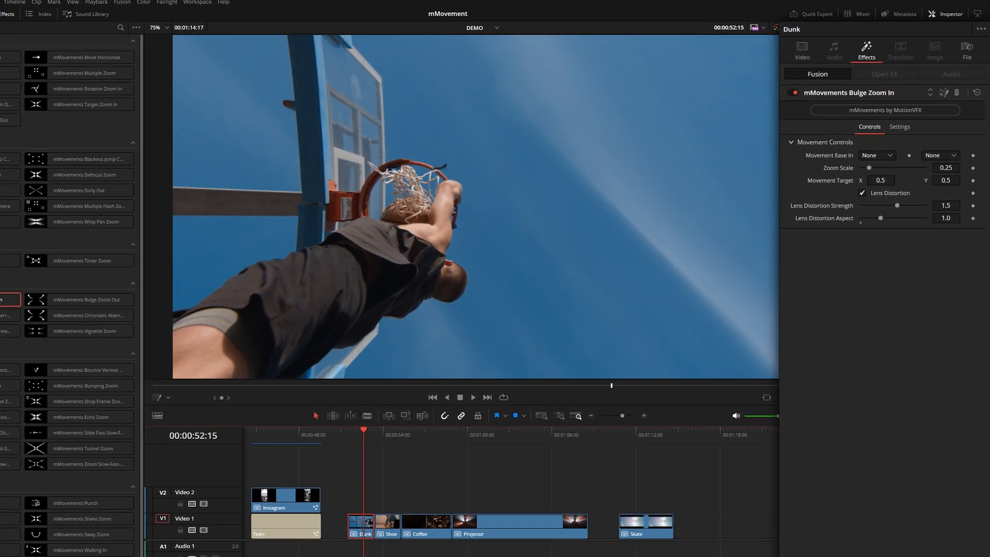
left_click_drag(897, 205, 900, 206)
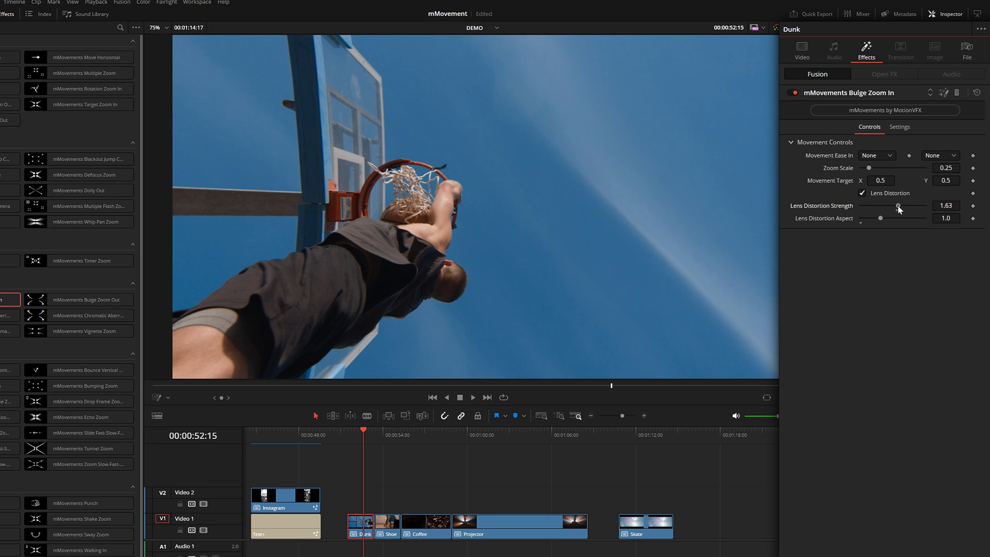
left_click_drag(900, 206, 919, 206)
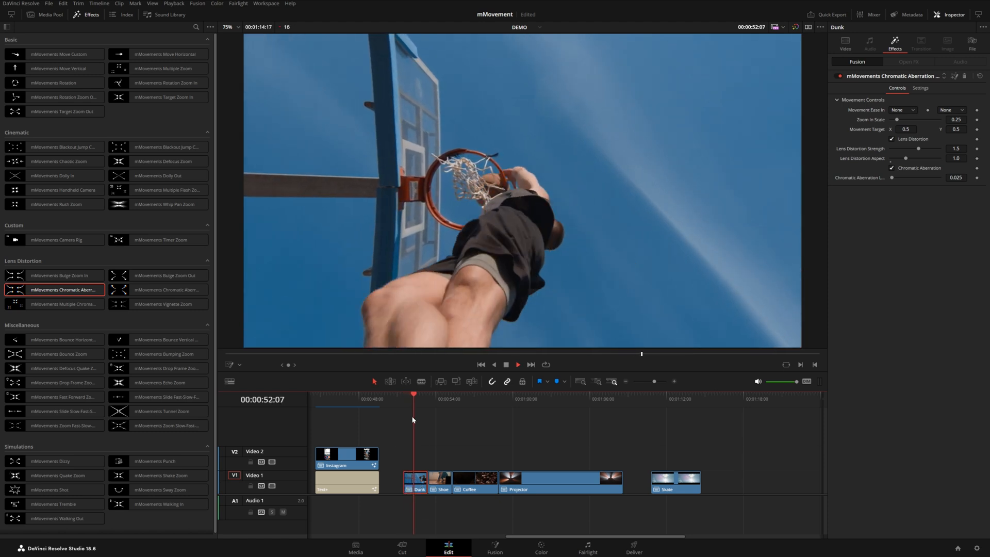
left_click(517, 365)
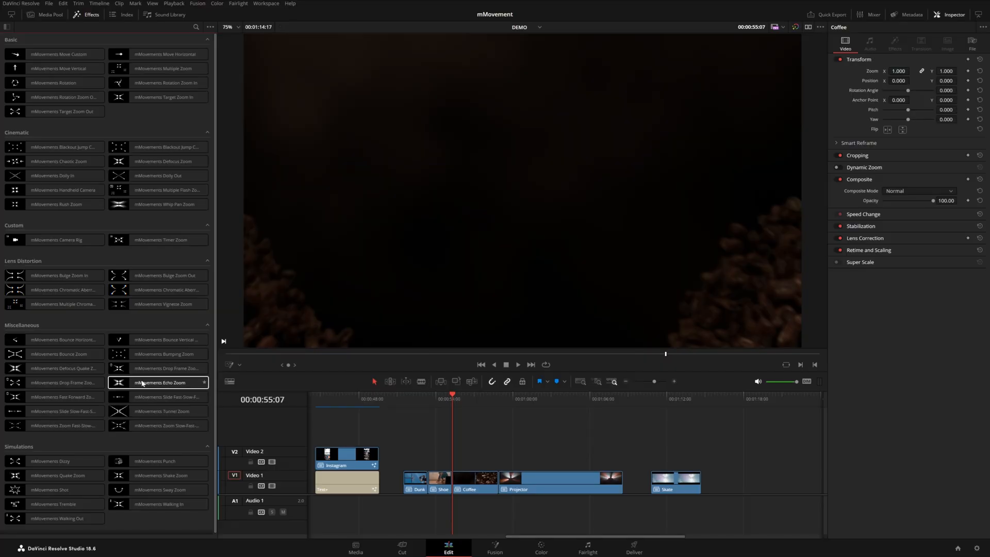
Step: Place a shortened adjustment clip above Coffee with mMovements Echo Zoom and preview it
left_click_drag(158, 382, 452, 470)
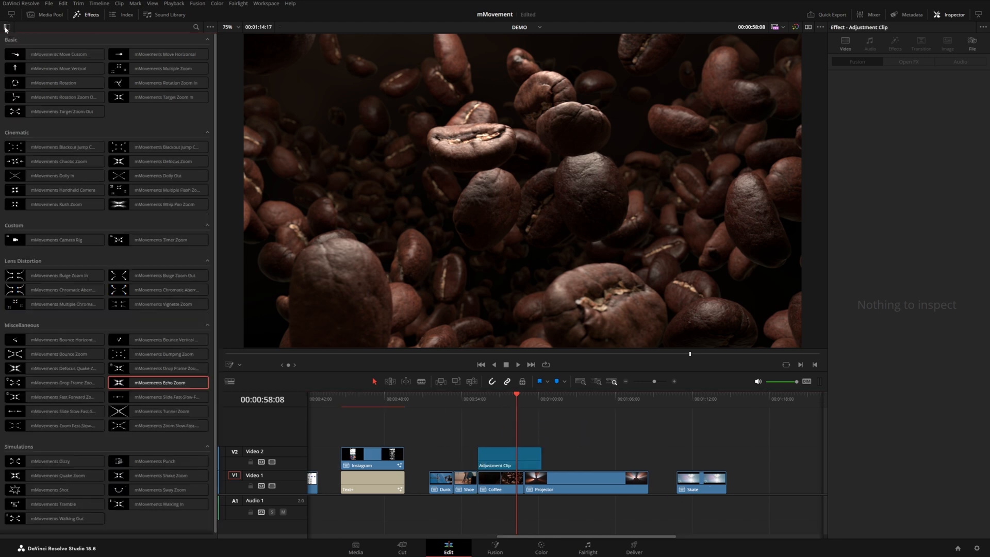
left_click(509, 464)
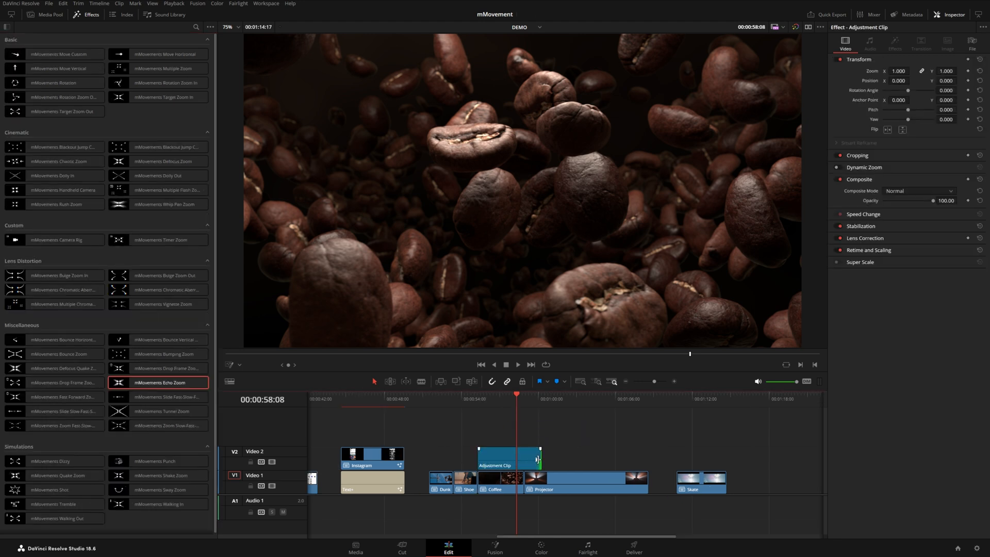
left_click_drag(539, 458, 501, 459)
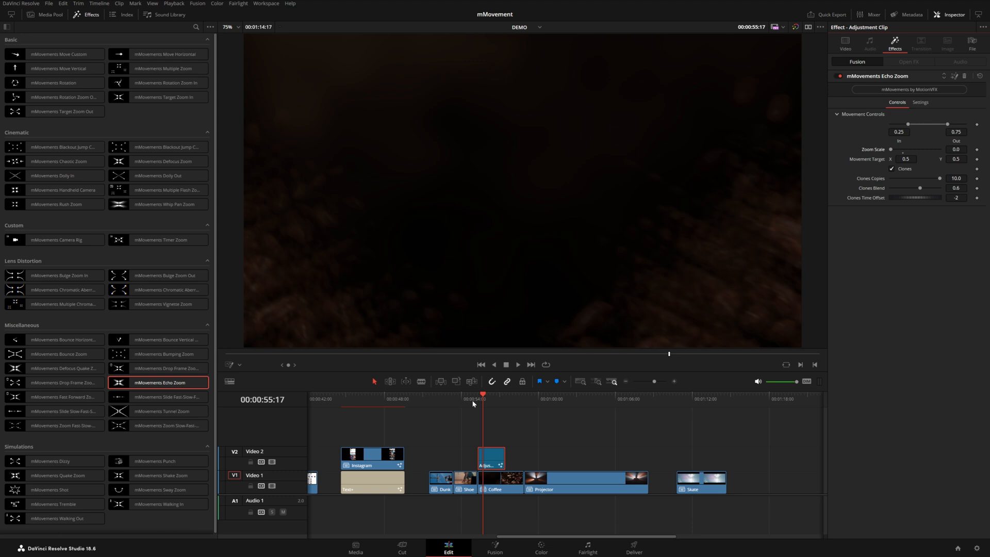
left_click(518, 364)
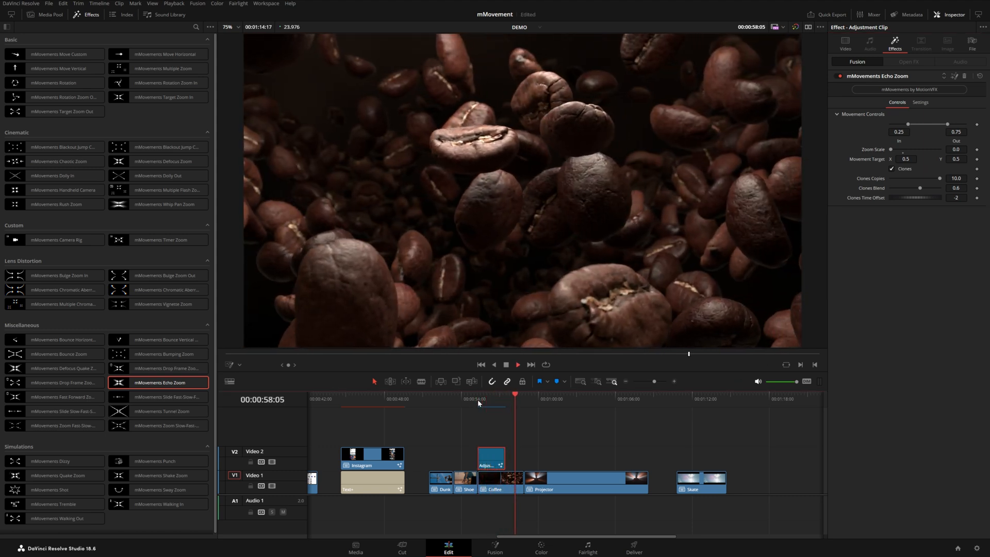
left_click(585, 480)
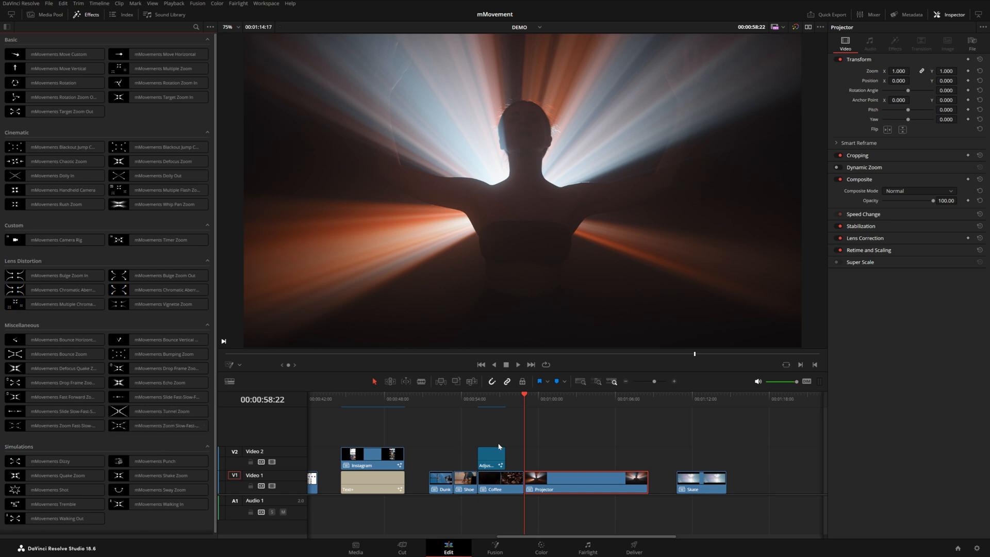
Step: Apply Tunnel Zoom to Projector with zoom blur strength 1.0 and mask scale 0.929, then preview
left_click(518, 365)
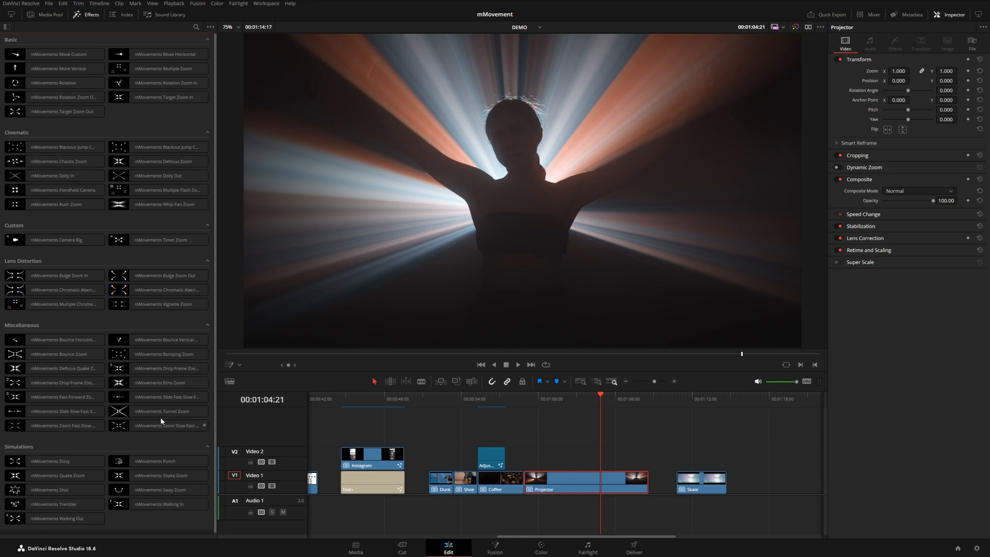
left_click(158, 411)
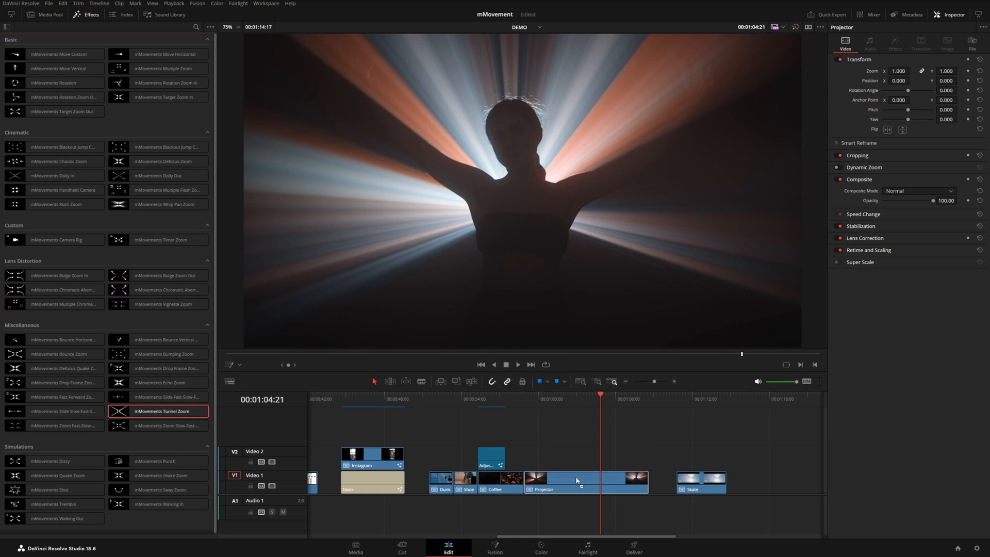
left_click(892, 48)
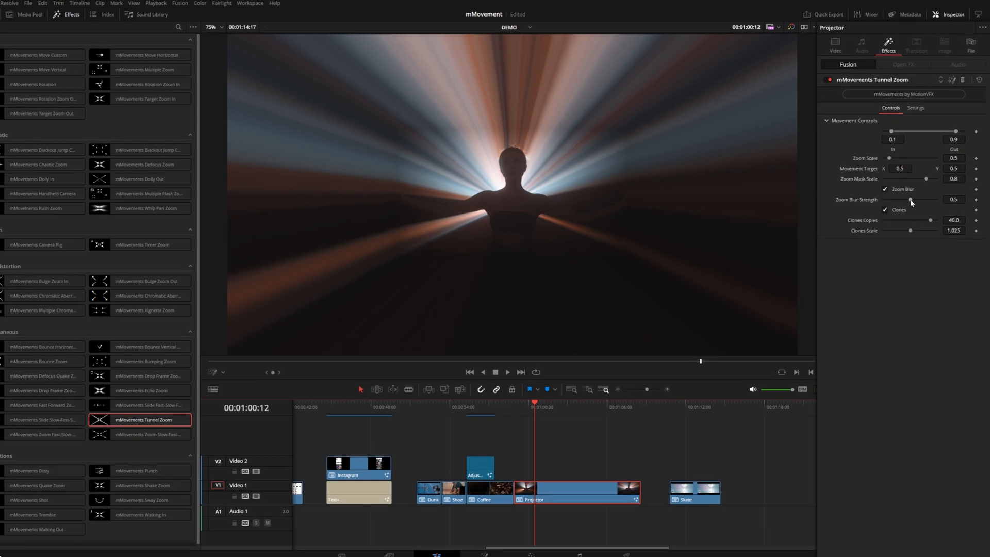
left_click_drag(911, 200, 894, 238)
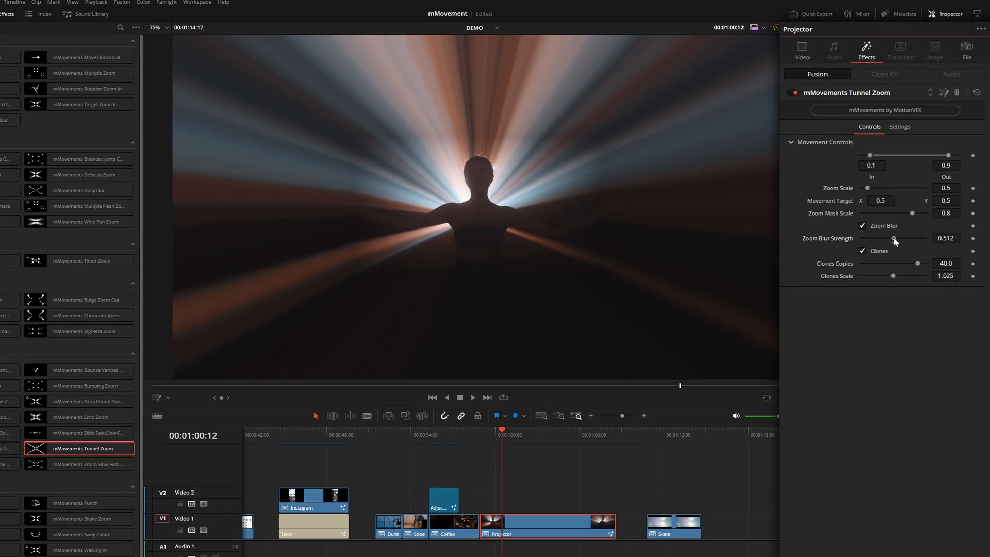
left_click_drag(894, 238, 928, 238)
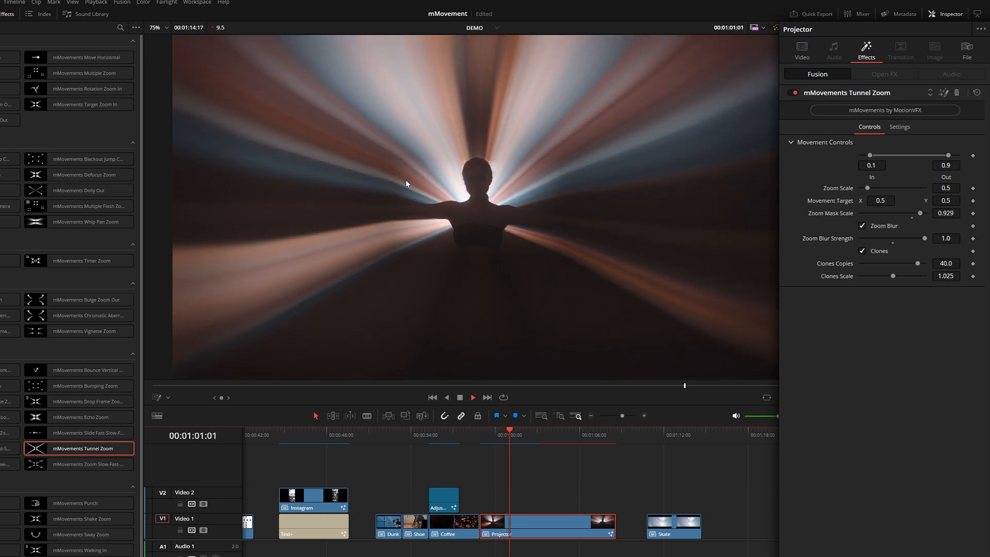
left_click(474, 398)
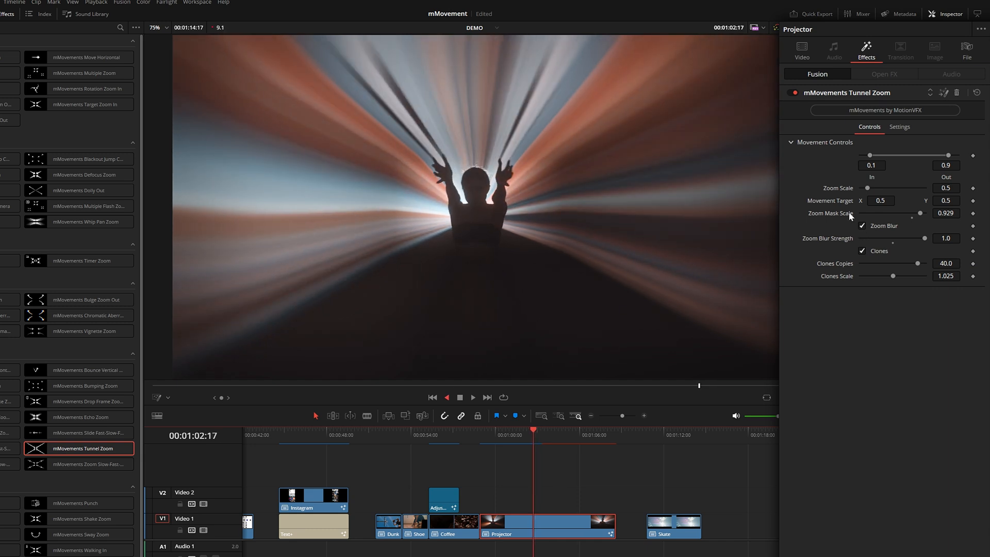
left_click(473, 397)
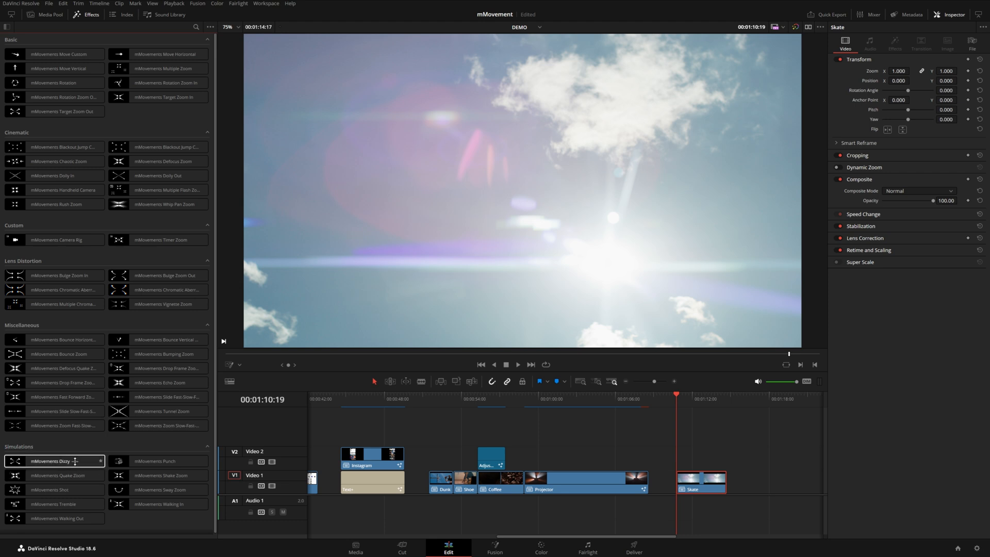
Step: Drop mMovements Dizzy onto the Skate sky clip and return the playhead to its start
left_click_drag(54, 461, 691, 480)
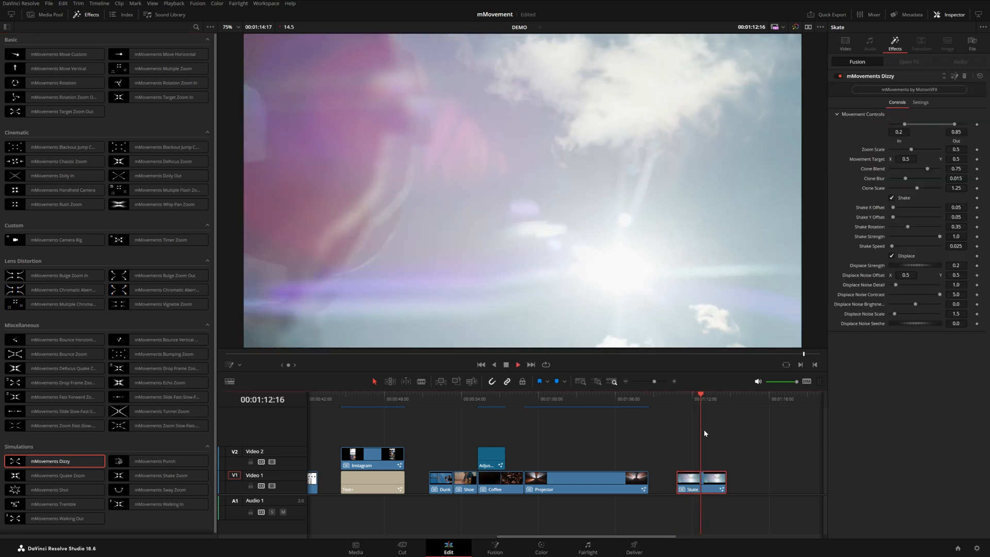
left_click(678, 399)
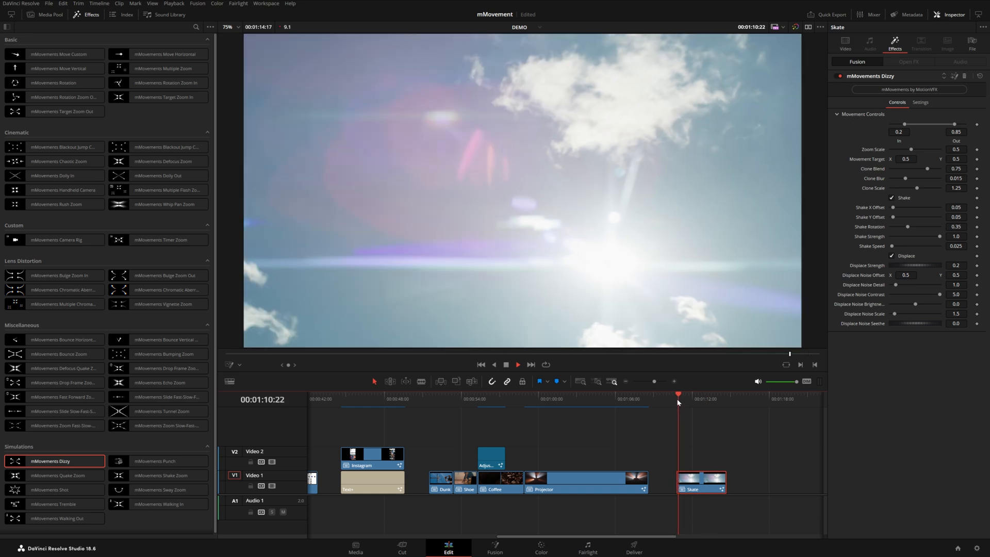